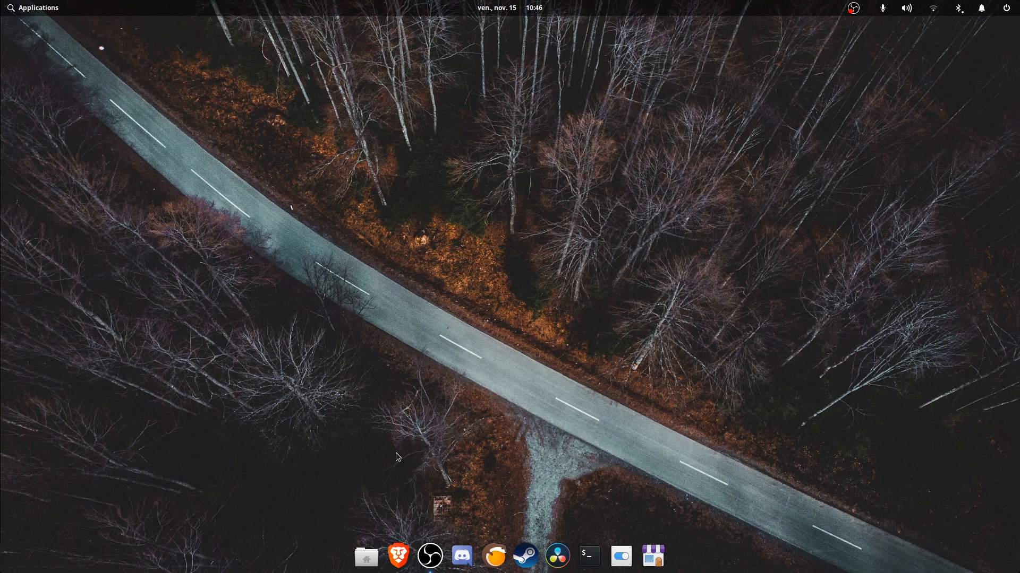
mouse_move(488, 474)
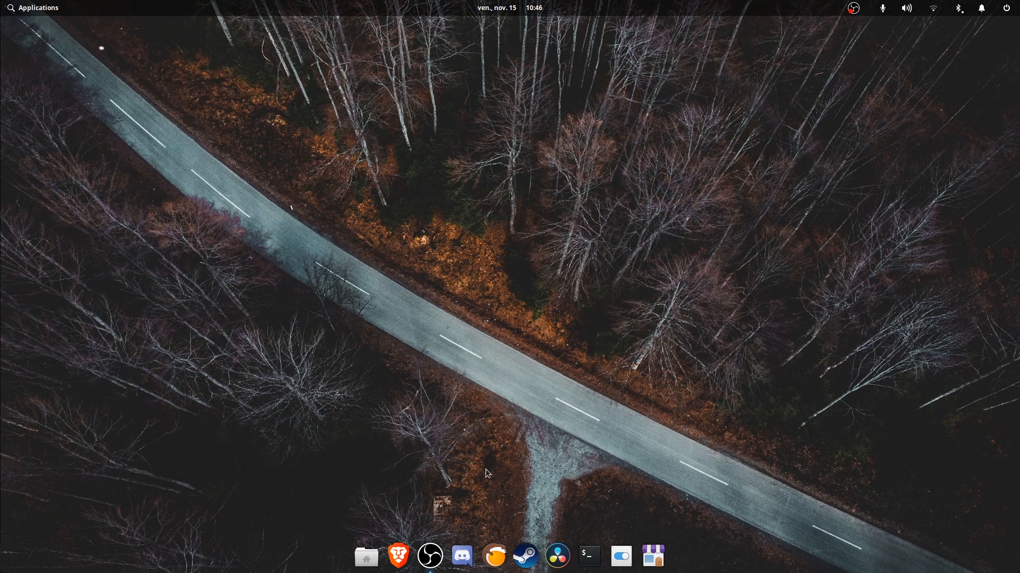
mouse_move(495, 556)
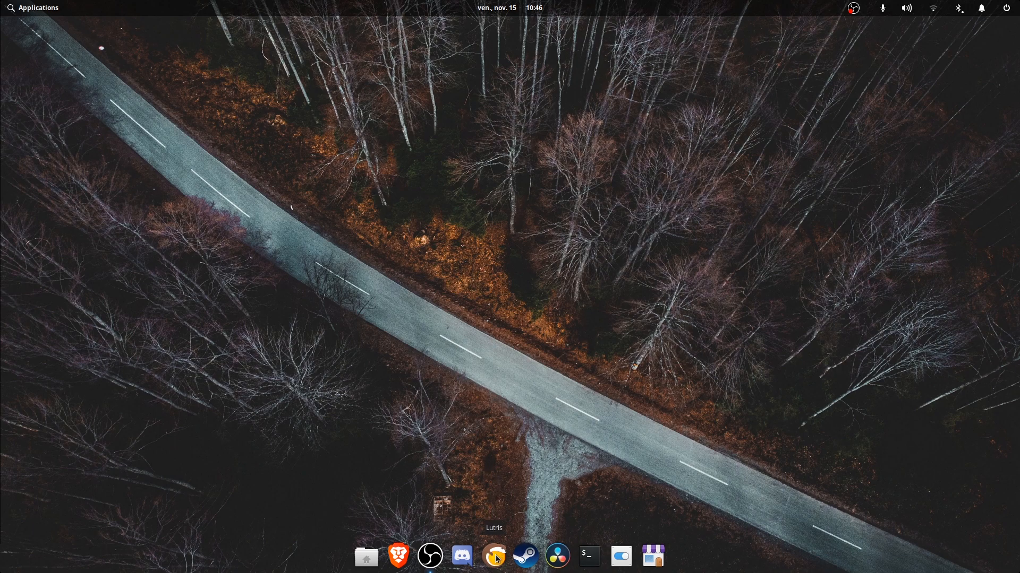
mouse_move(520, 550)
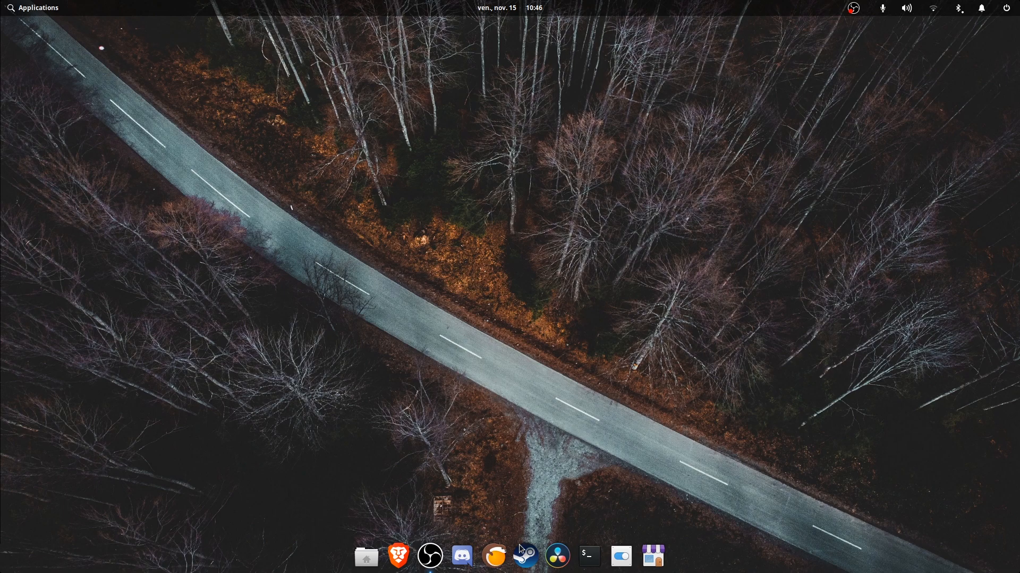
- Launch Lutris, move its window higher, and start adding a game manually
click(524, 556)
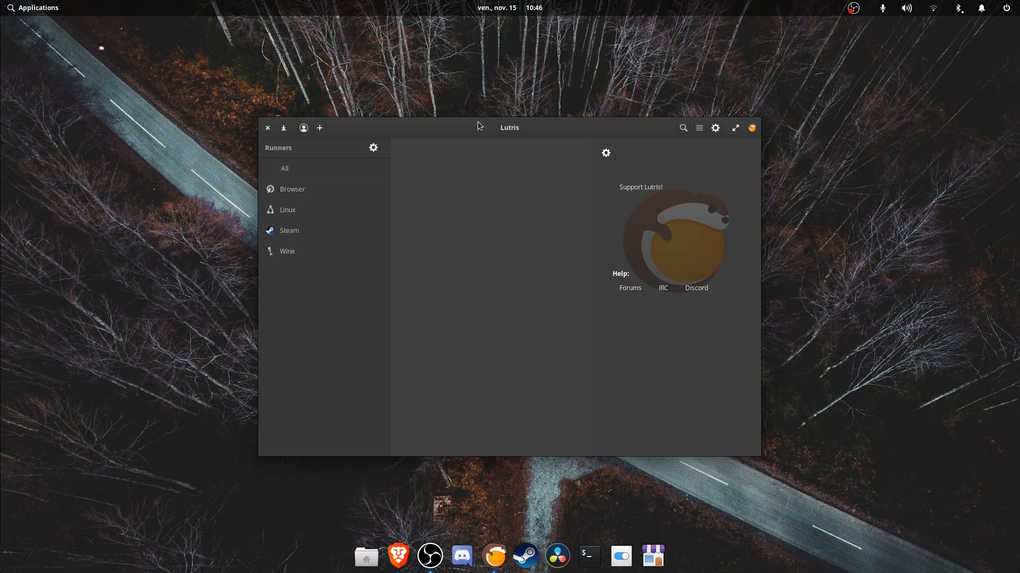
drag(509, 127, 414, 96)
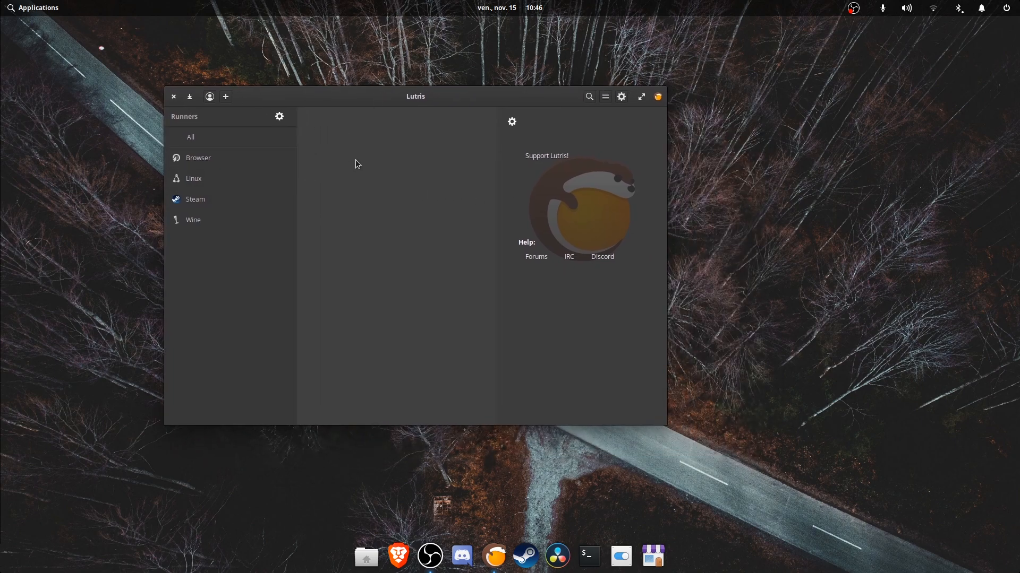
click(225, 96)
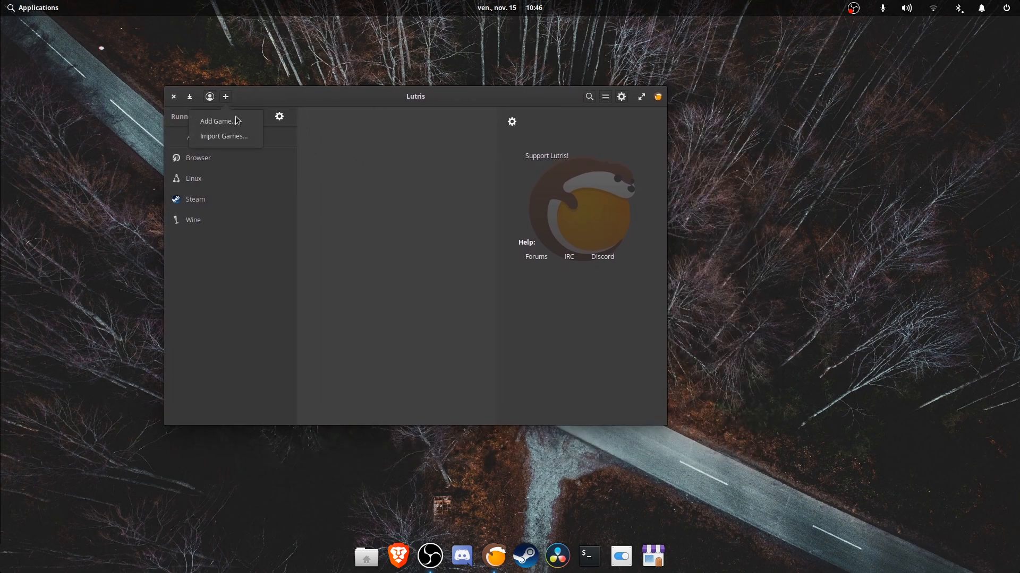
click(216, 121)
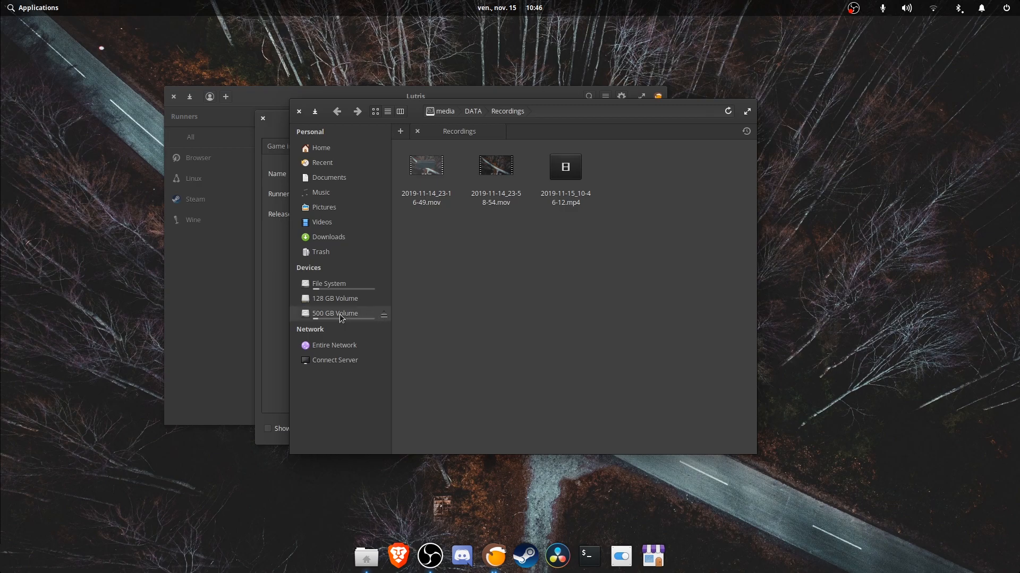
- Browse to the DATA drive's Games folder and set the runner to Wine
click(336, 111)
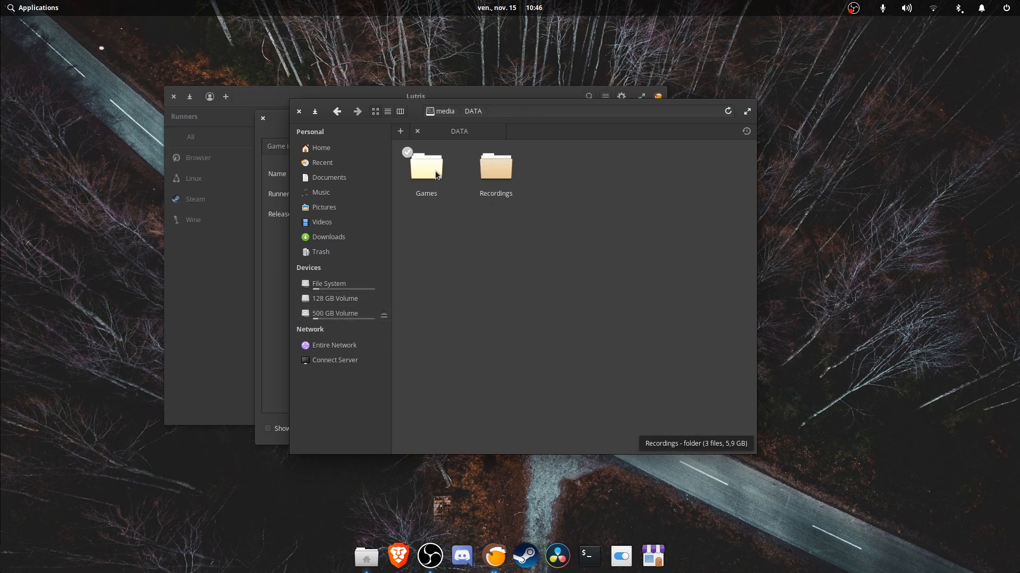
double_click(426, 166)
text(Pro Evolution Soccer 2019)
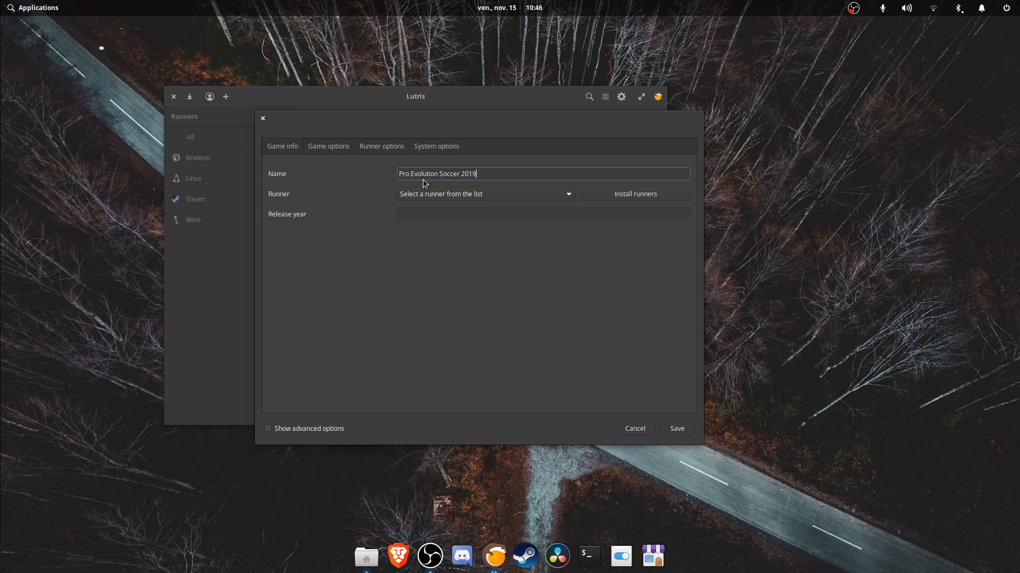
click(542, 214)
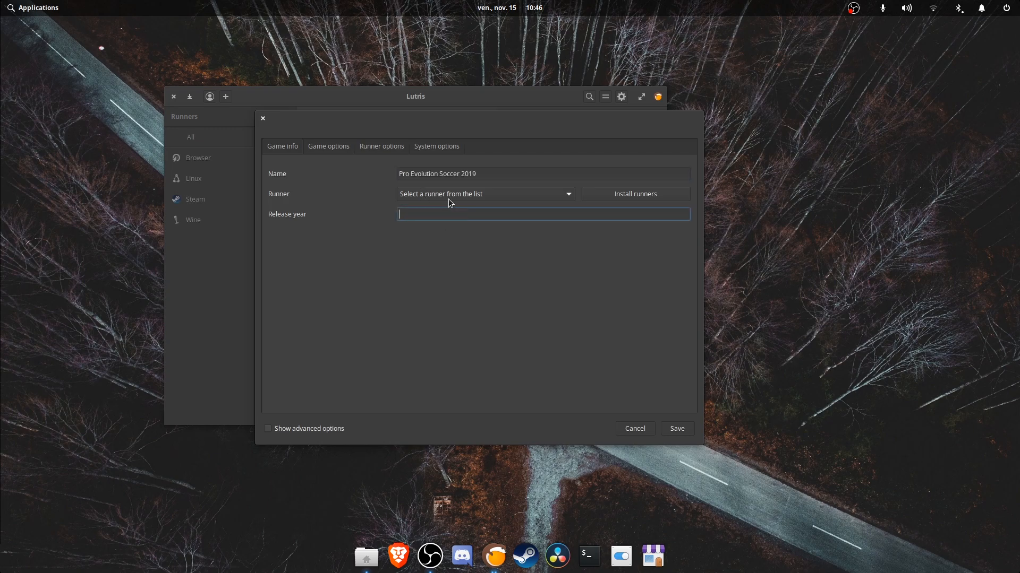
click(483, 193)
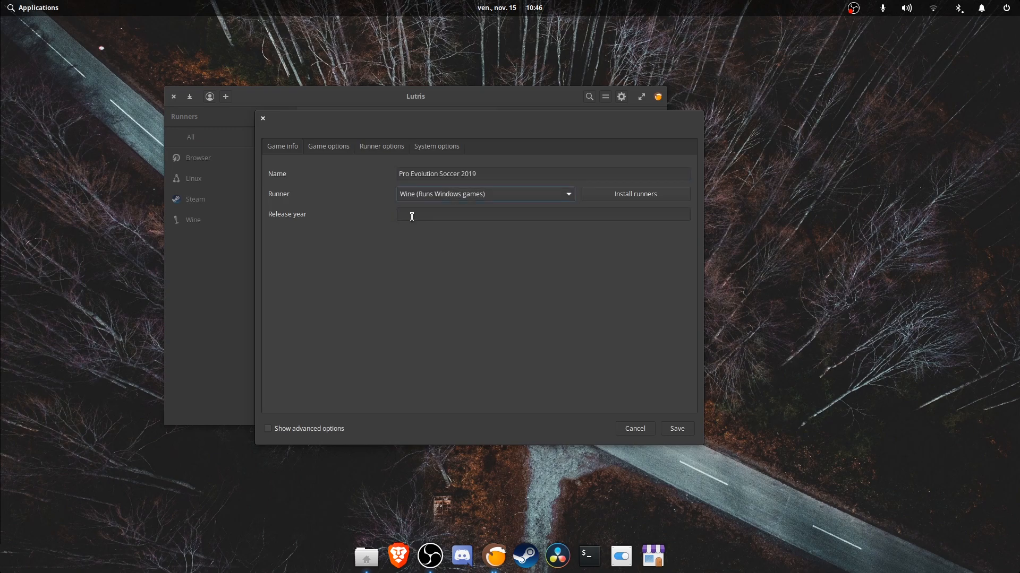
- Set the game's executable to PES2019.exe from the DATA drive's Games folder
click(328, 146)
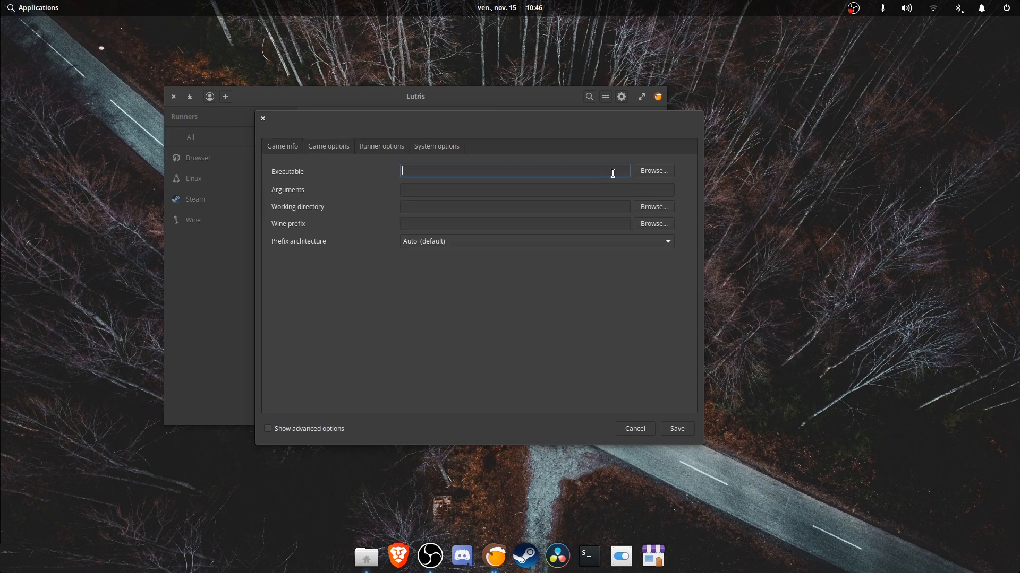
click(652, 171)
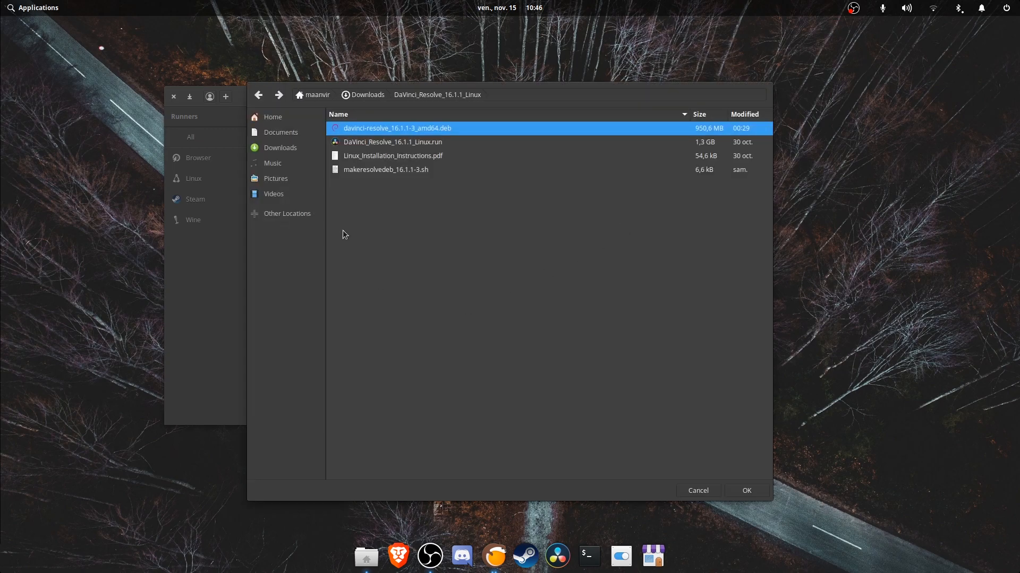
click(287, 213)
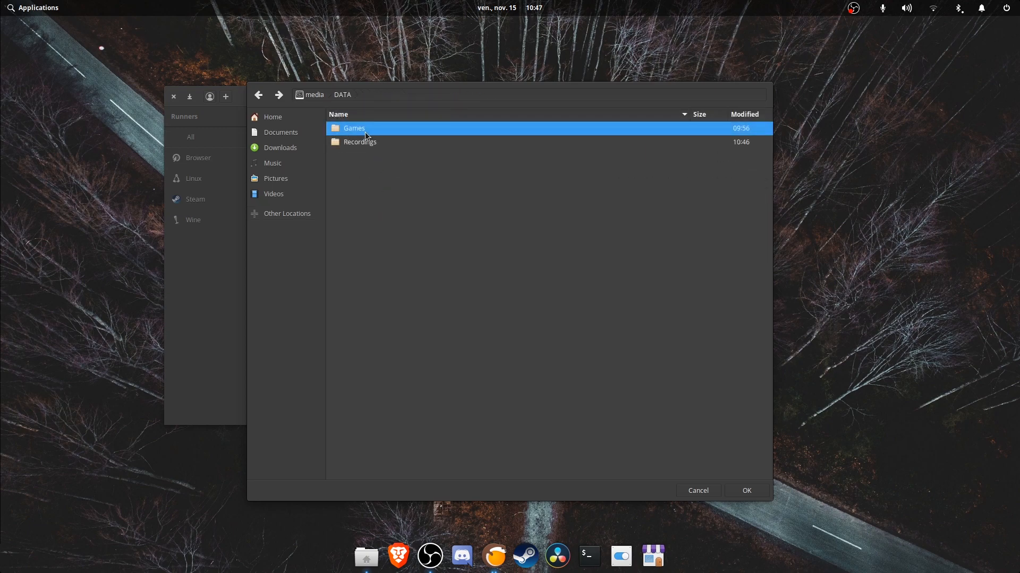
double_click(354, 128)
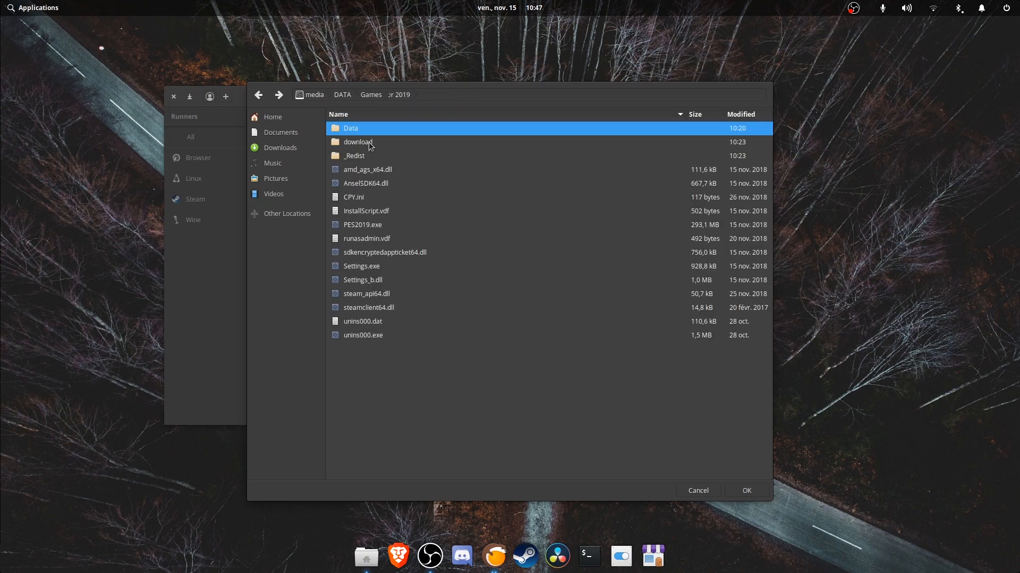
click(363, 224)
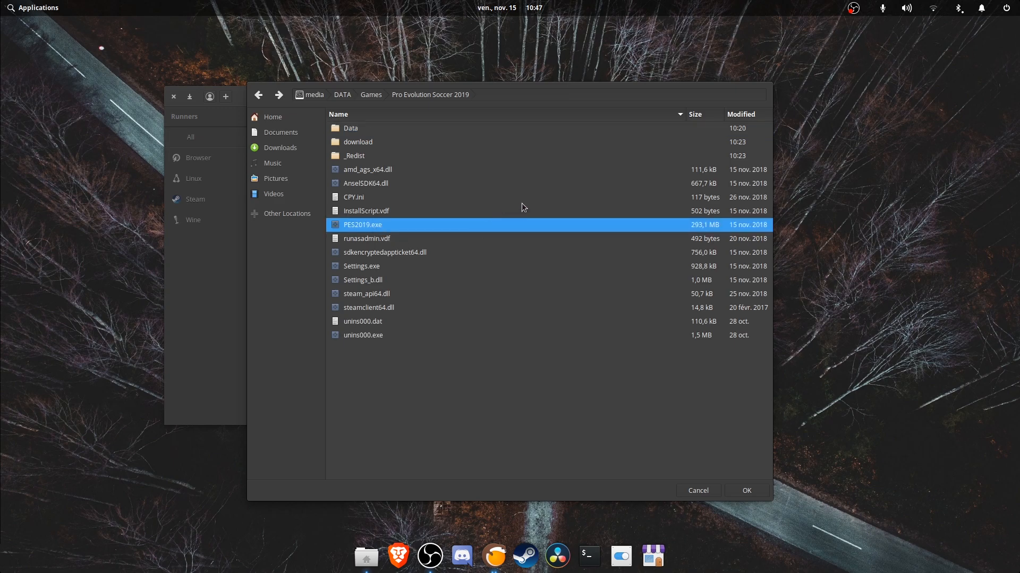
click(745, 490)
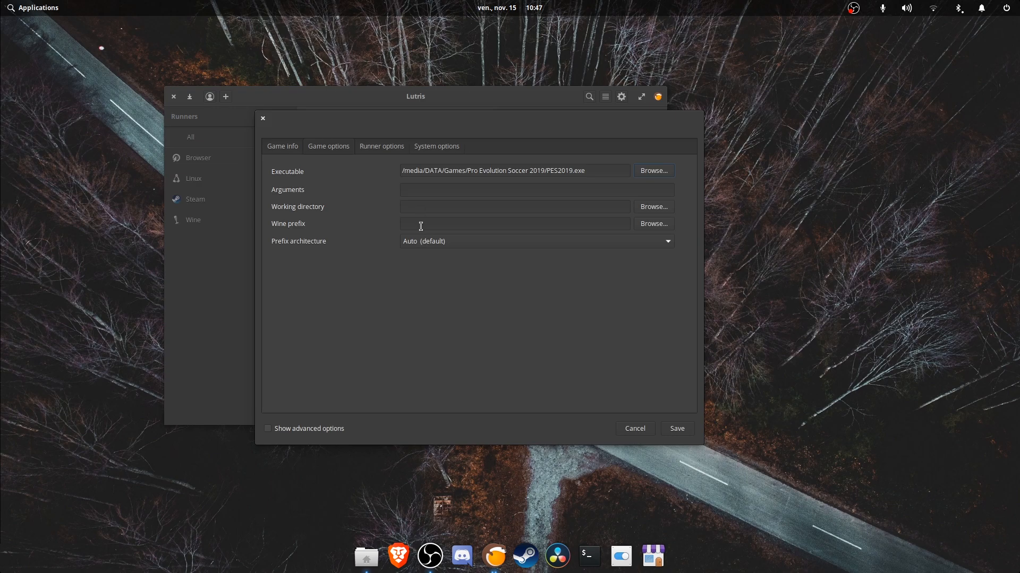
mouse_move(657, 218)
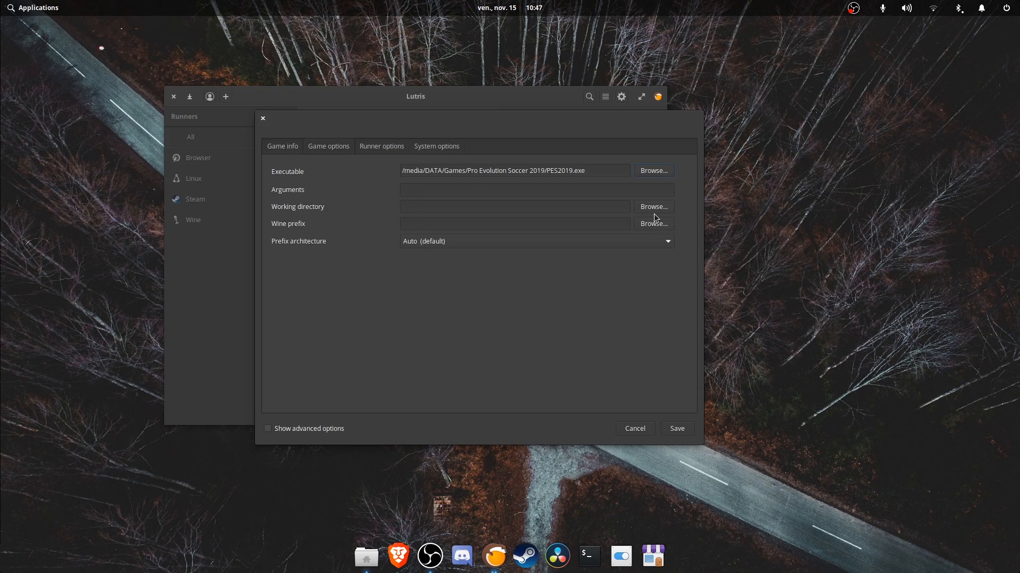
- Set the working directory to the Pro Evolution Soccer 2019 folder
click(652, 206)
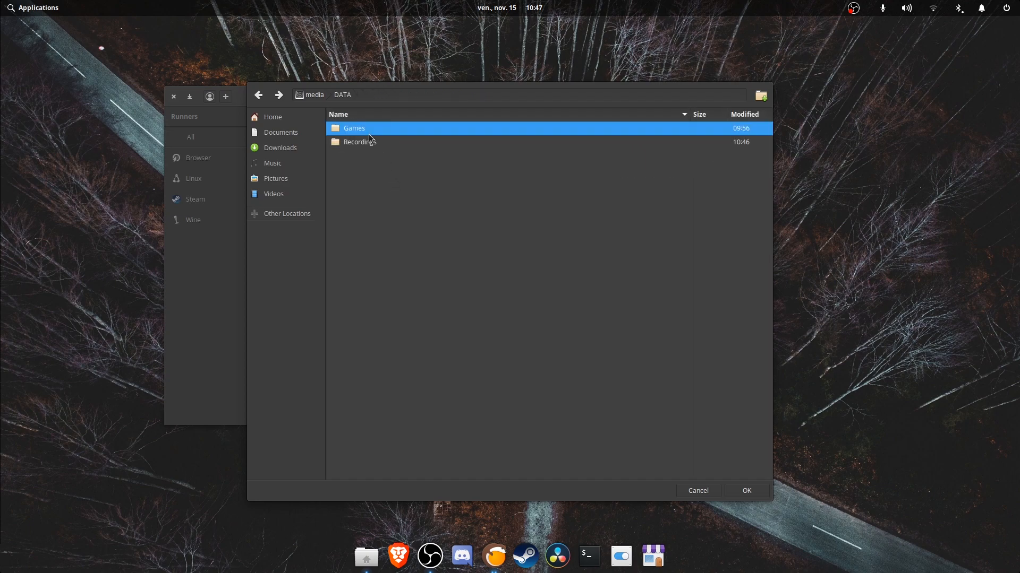
double_click(353, 128)
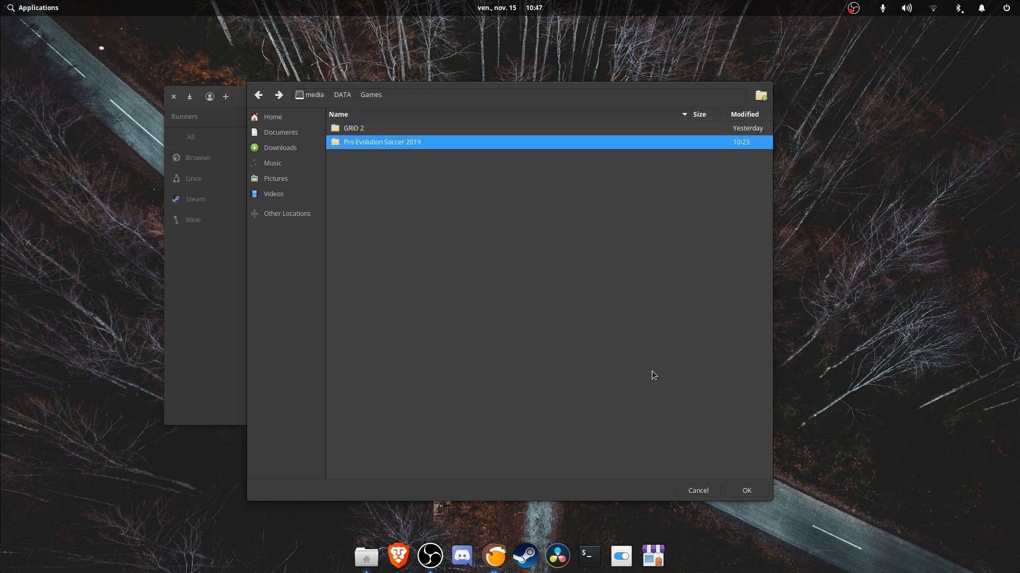
click(745, 490)
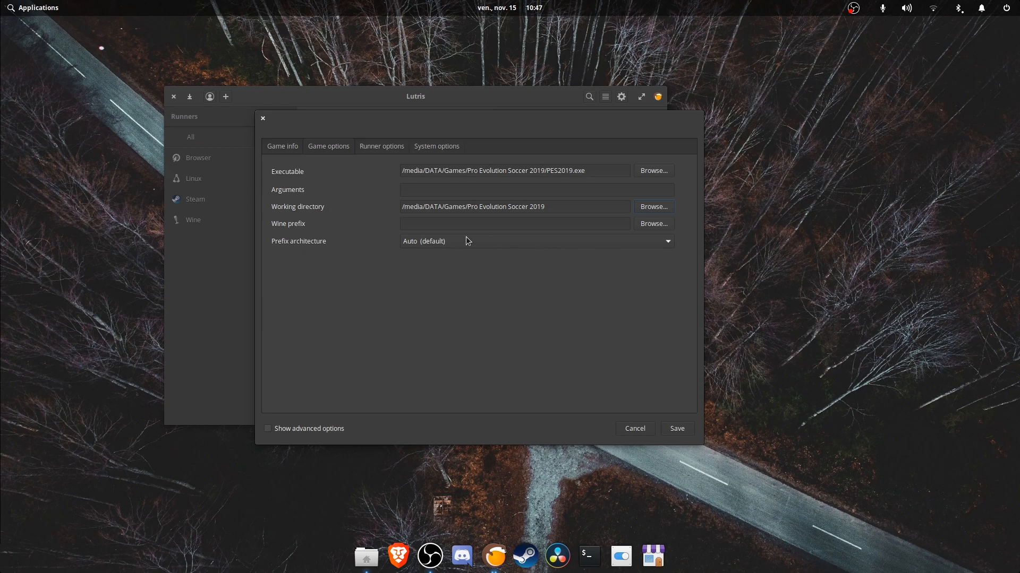
mouse_move(366, 144)
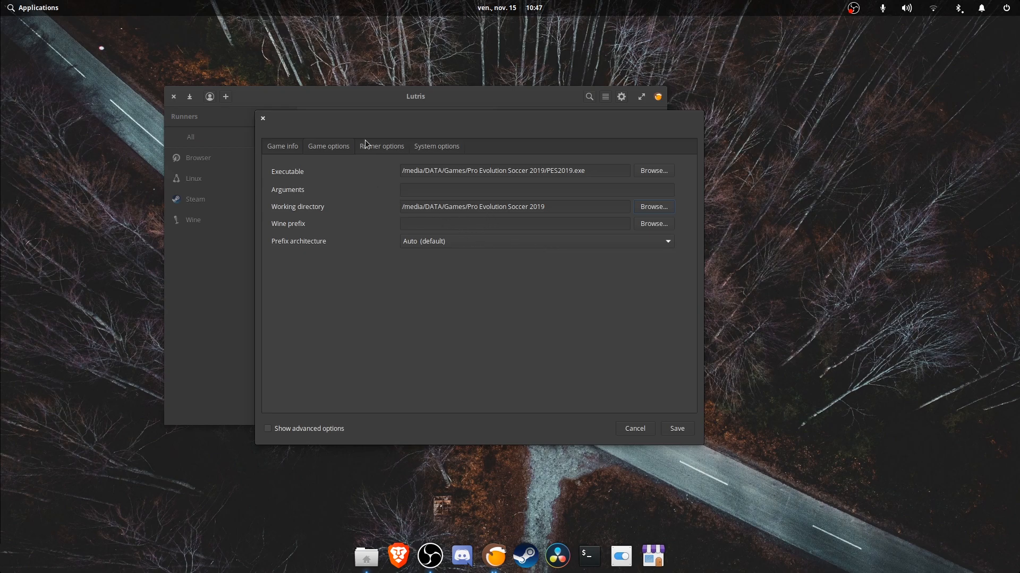
click(381, 146)
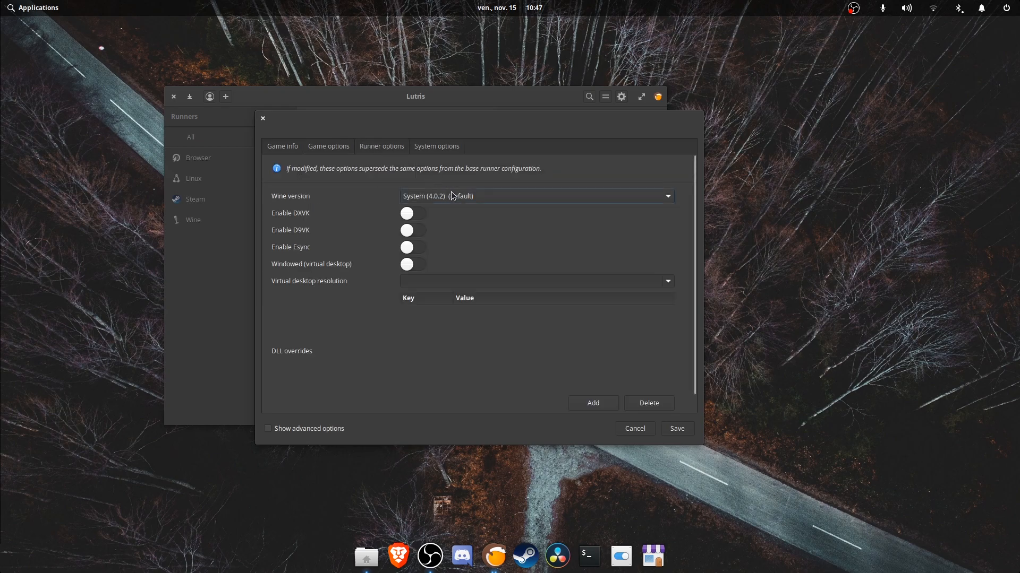
click(534, 196)
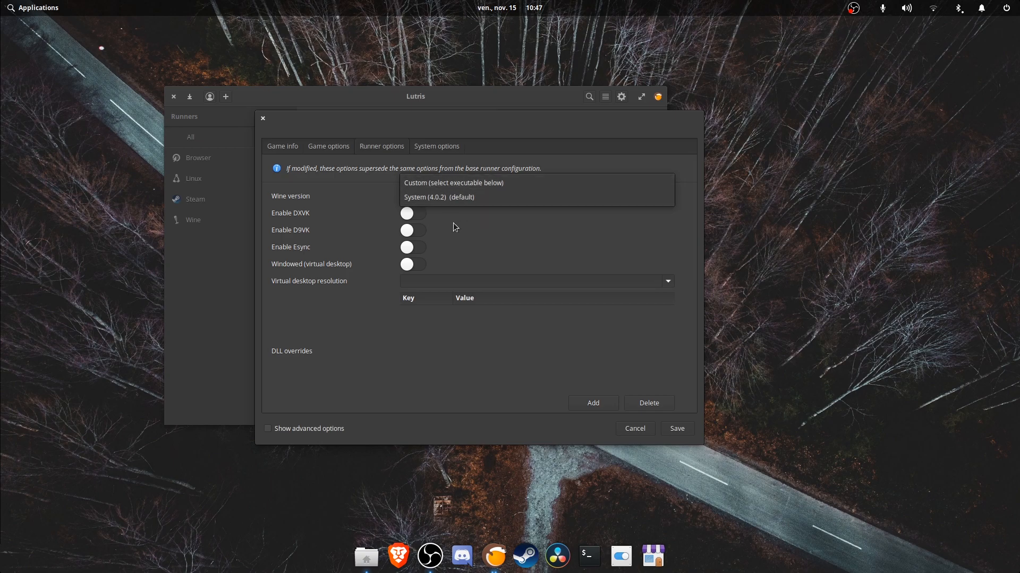
click(632, 428)
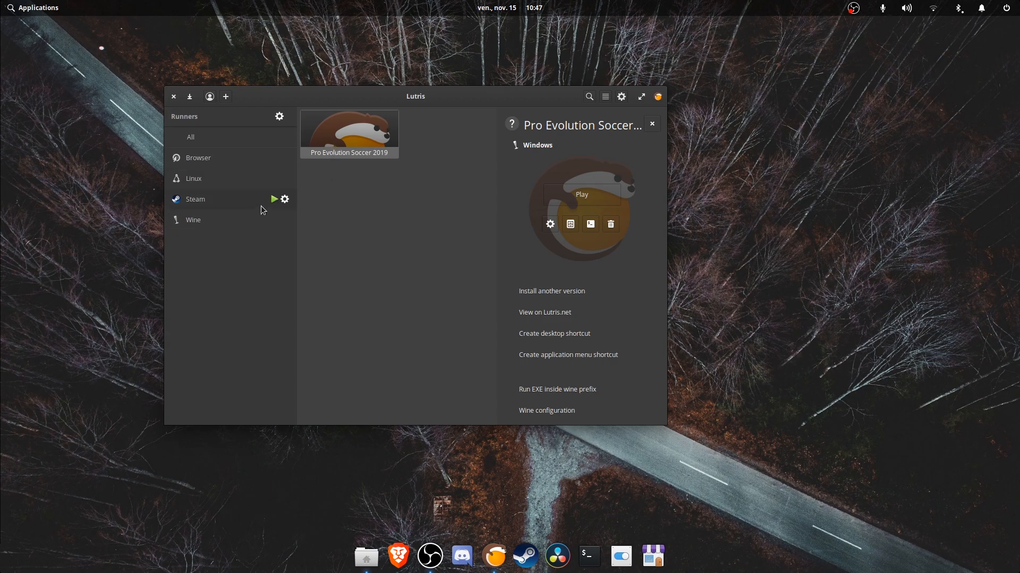
- Install lutris-nofshack-4.19 from the Wine runner's version manager, then close it
click(547, 410)
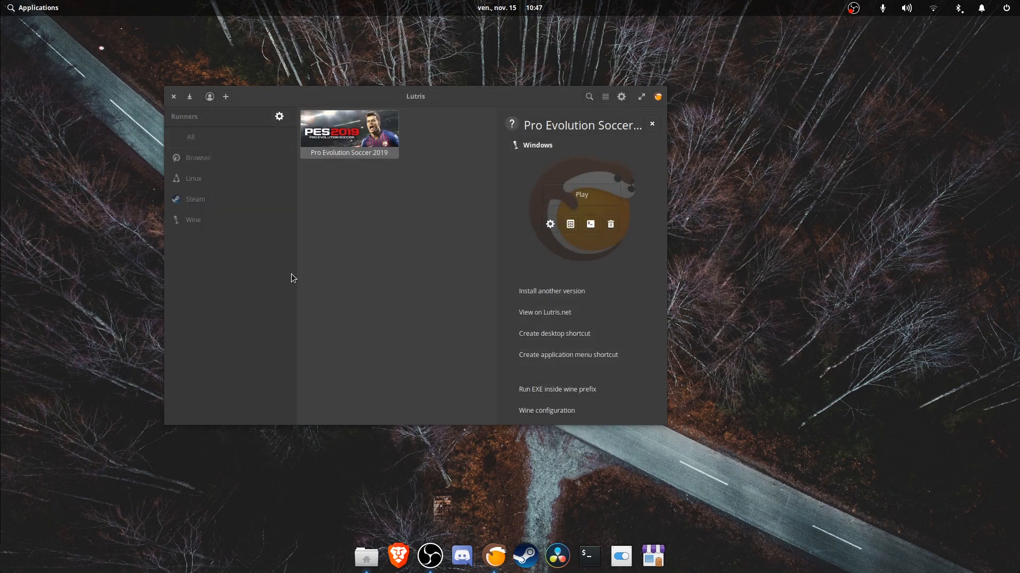
click(545, 313)
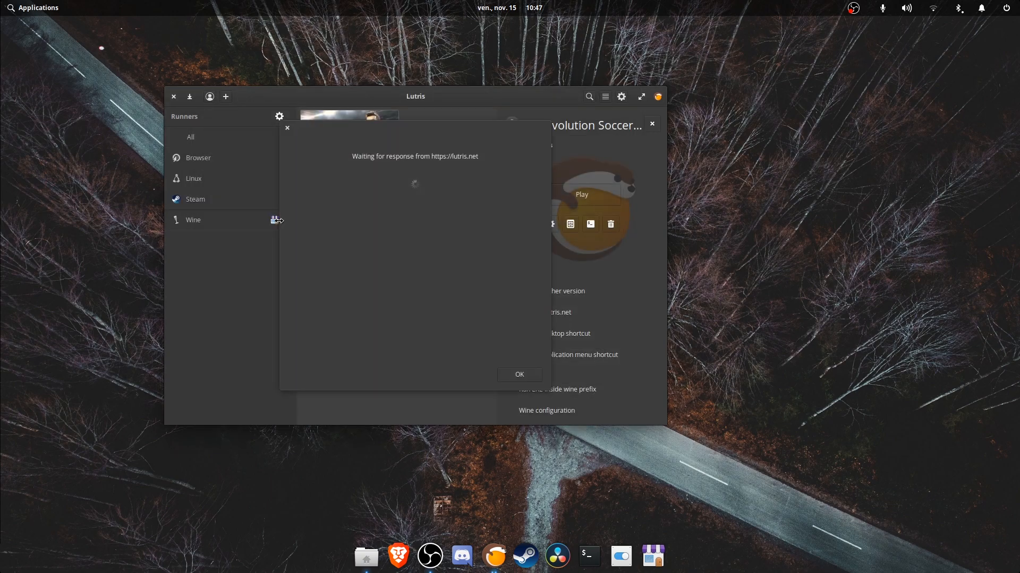
mouse_move(434, 299)
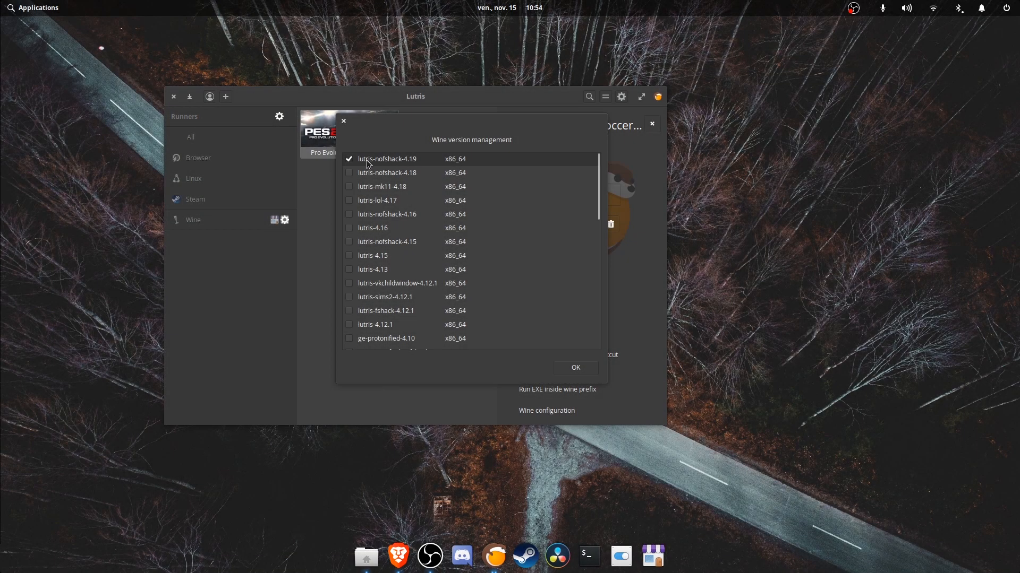
click(574, 368)
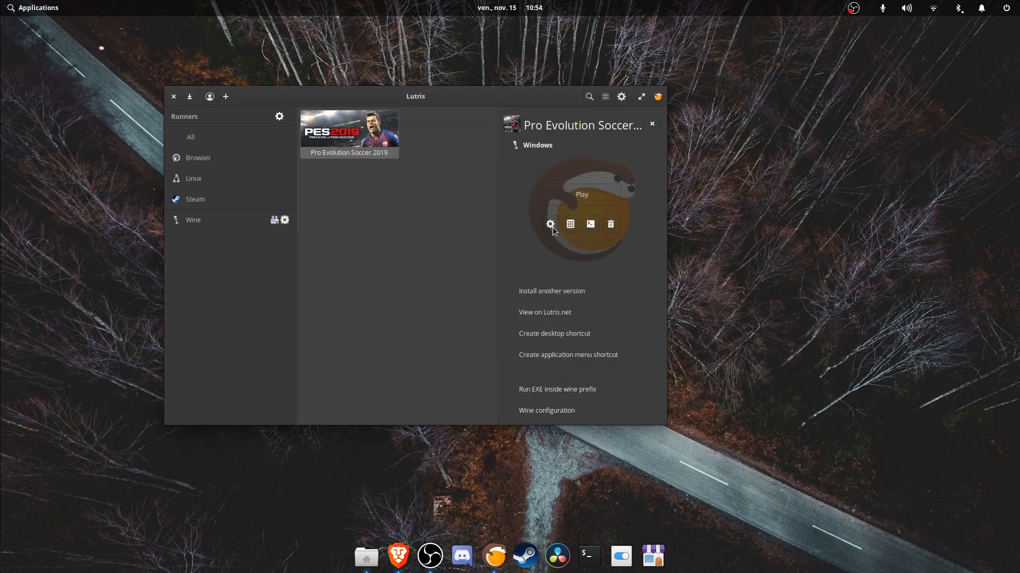
- In the game's configuration, select lutris-nofshack-4.19 and enable DXVK
click(550, 224)
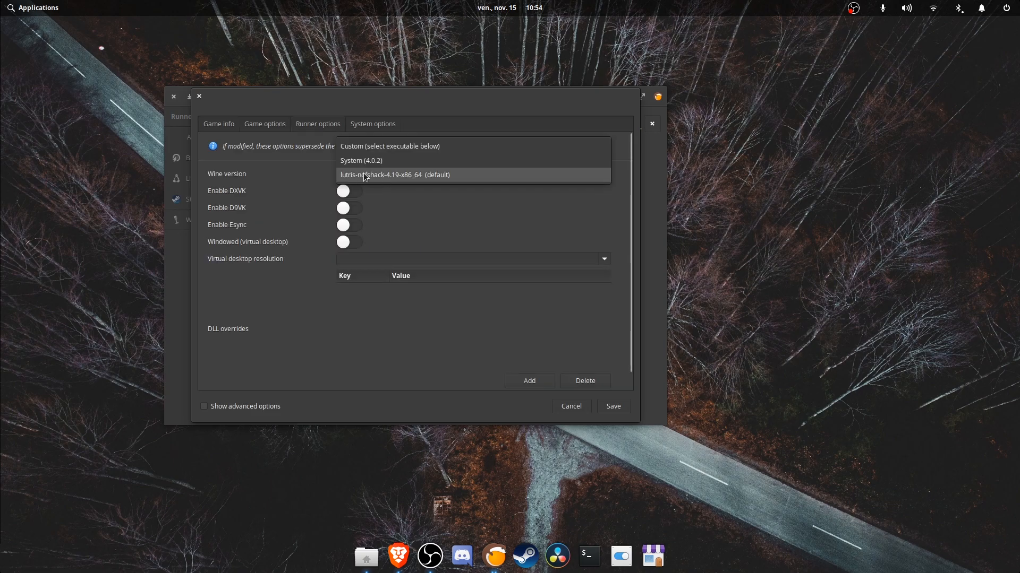
click(394, 174)
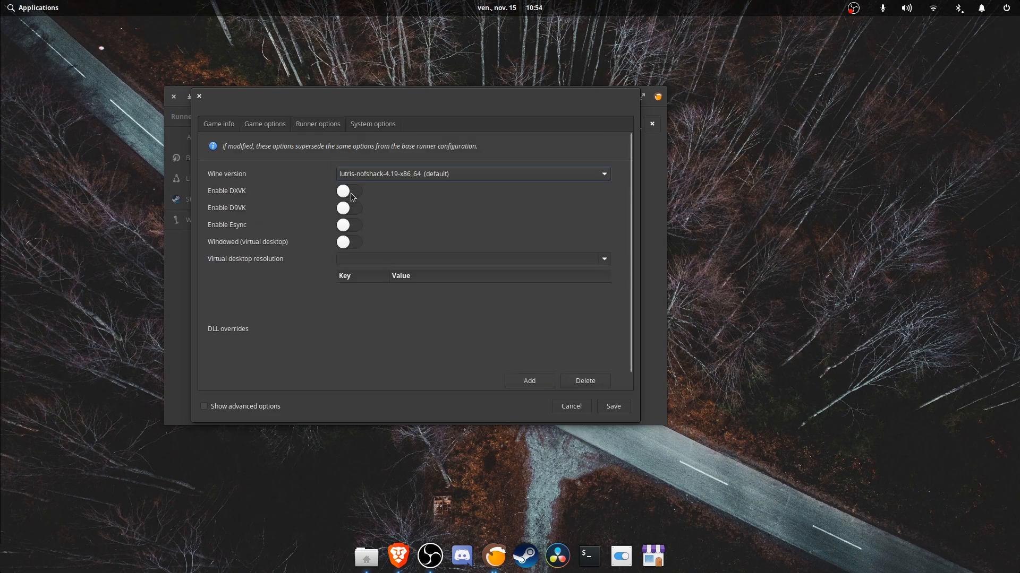
click(204, 407)
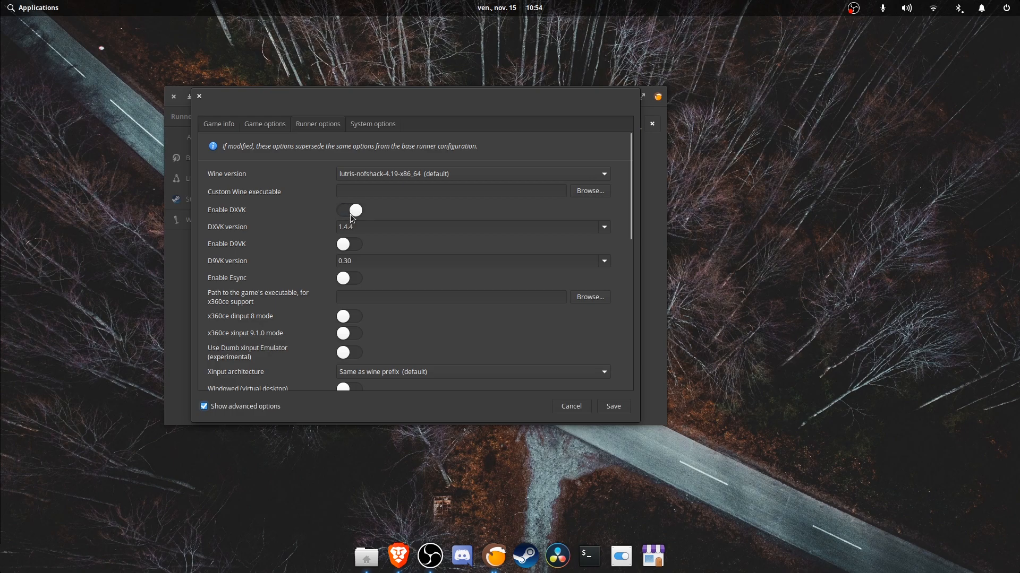
click(350, 209)
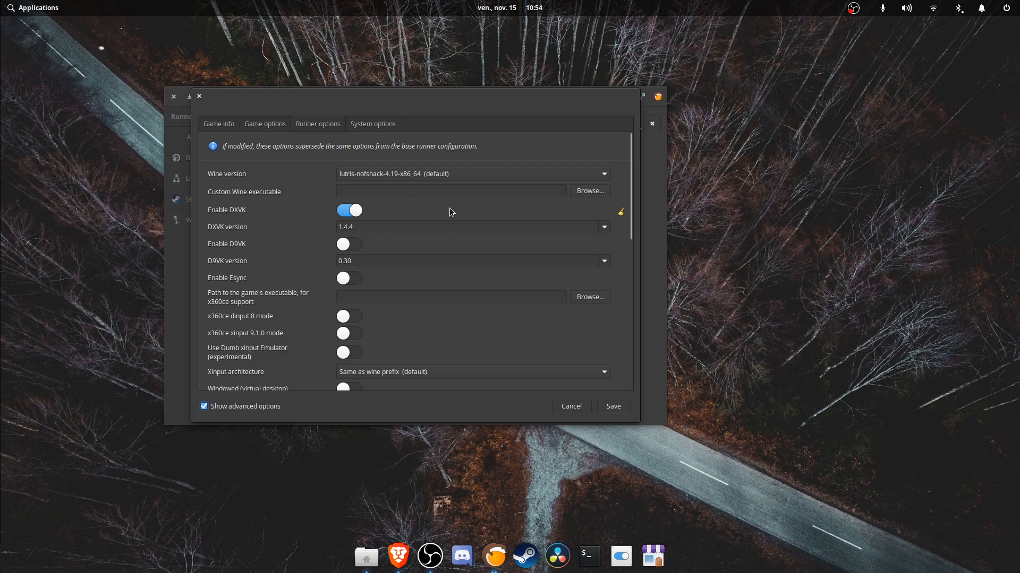
mouse_move(634, 212)
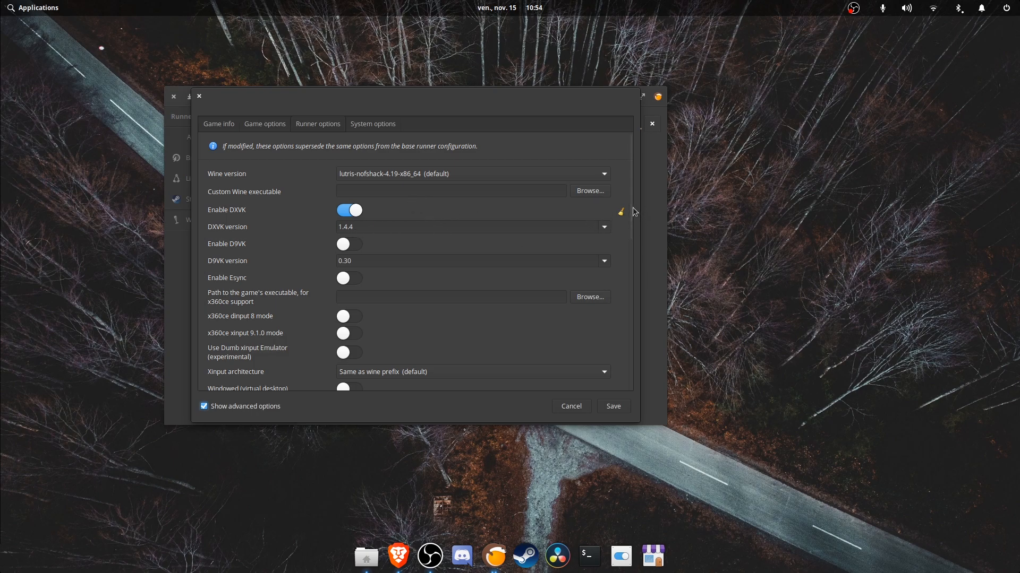
- Toggle Esync on and back off, then go to the System options
scroll(down, 3)
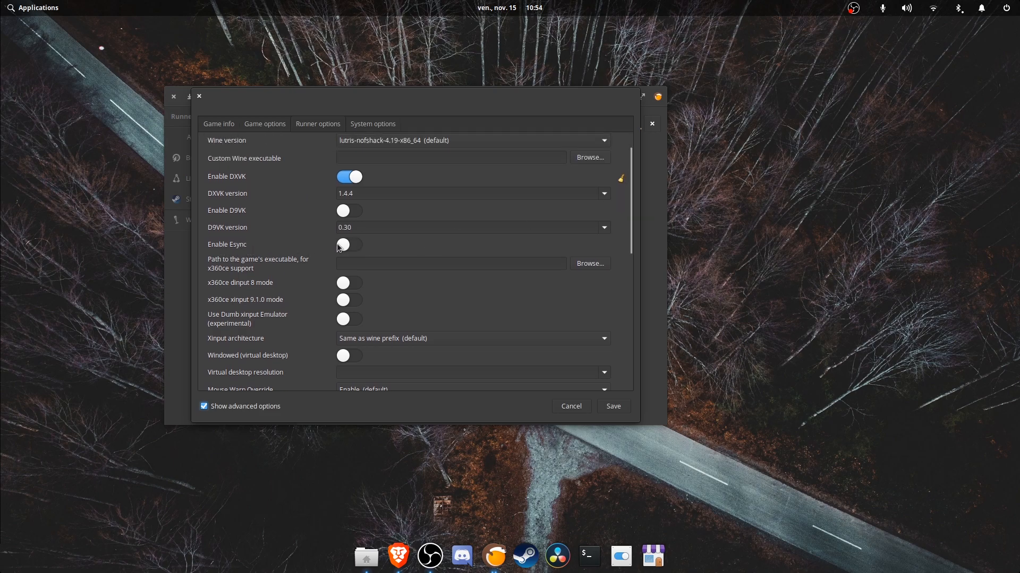
click(349, 244)
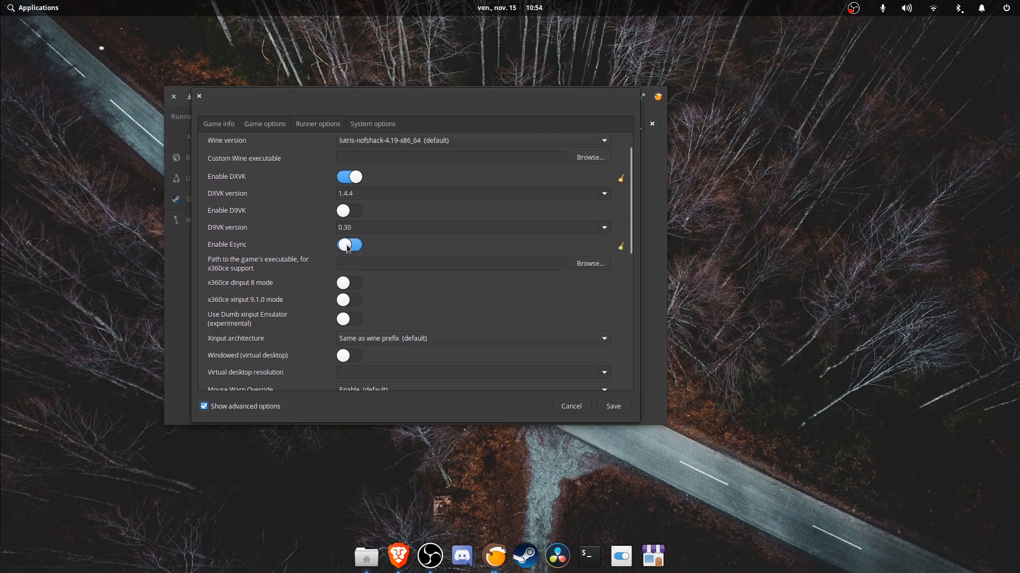
click(349, 244)
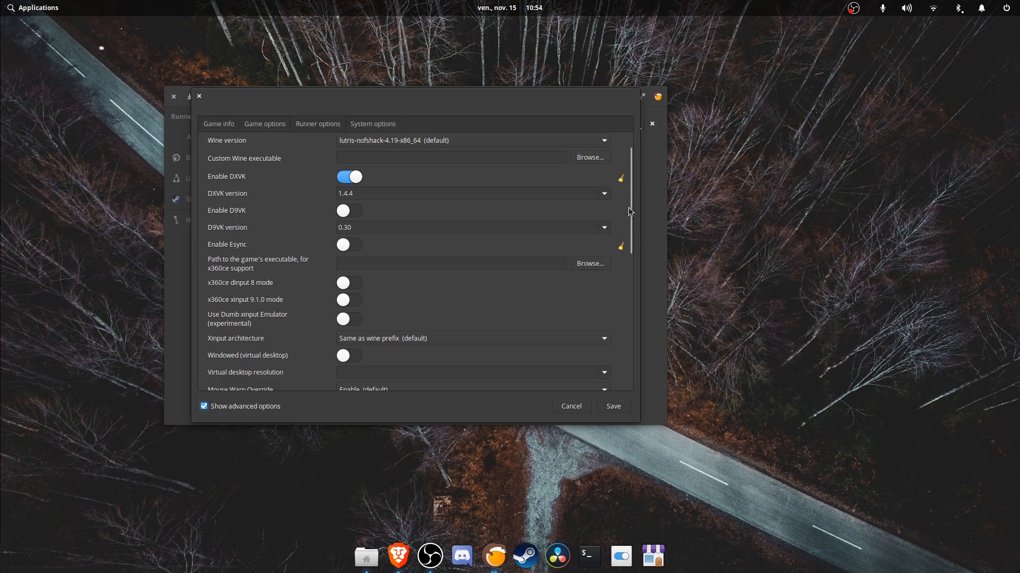
scroll(down, 3)
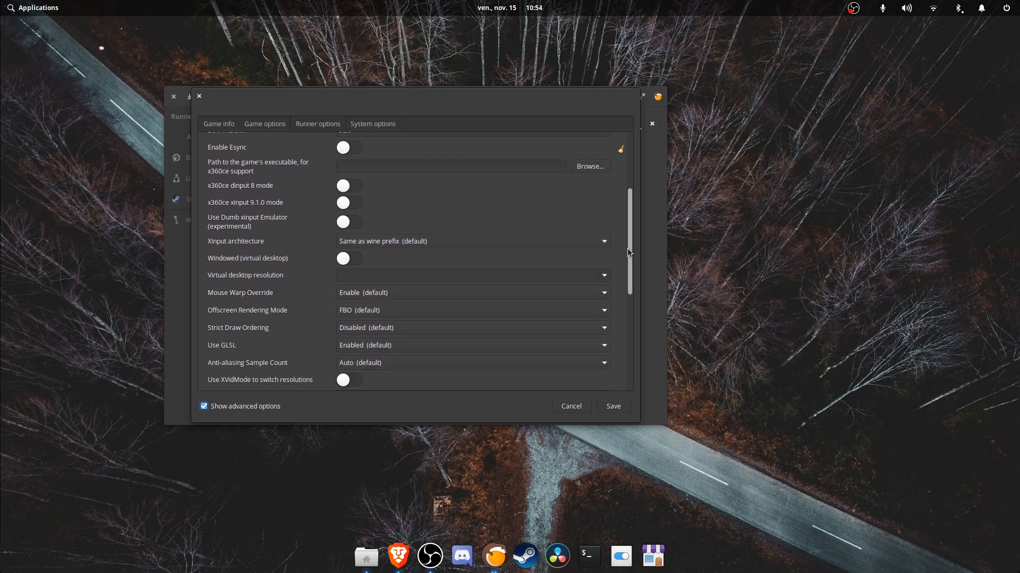
scroll(down, 3)
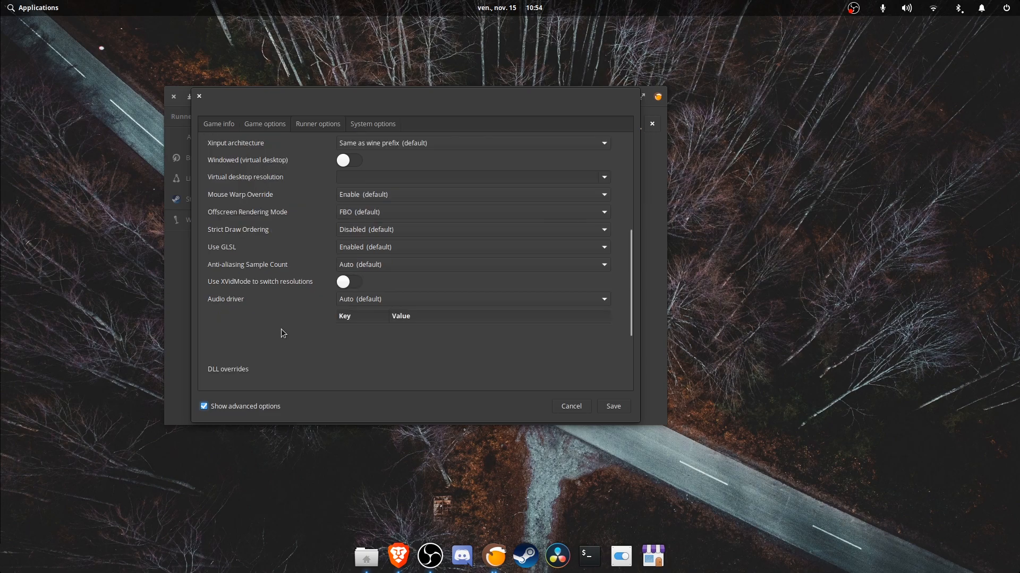
scroll(down, 3)
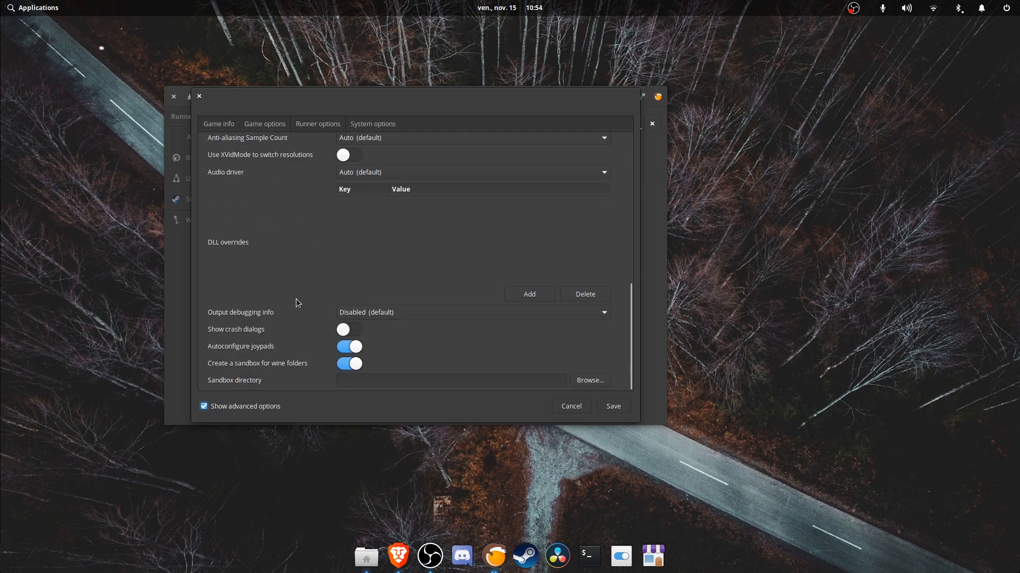
click(373, 124)
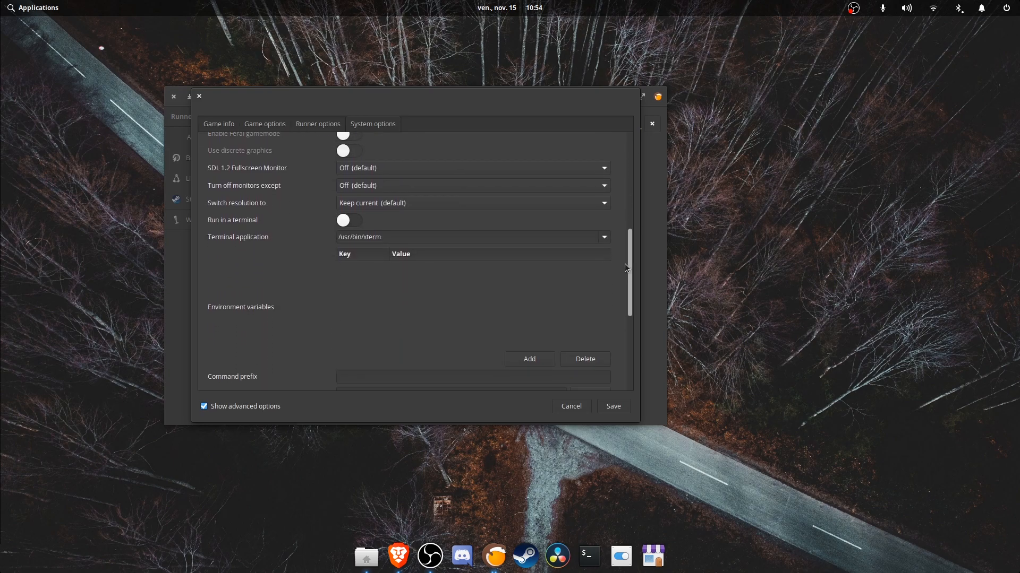
- Add the environment variable DXVK_HUD with value fps,frametimes
scroll(down, 3)
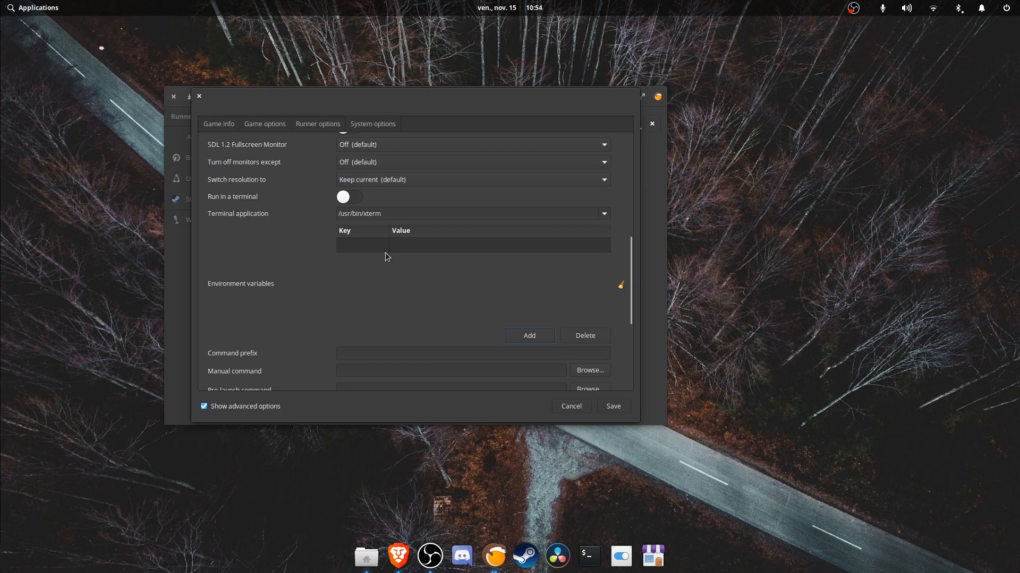
click(361, 244)
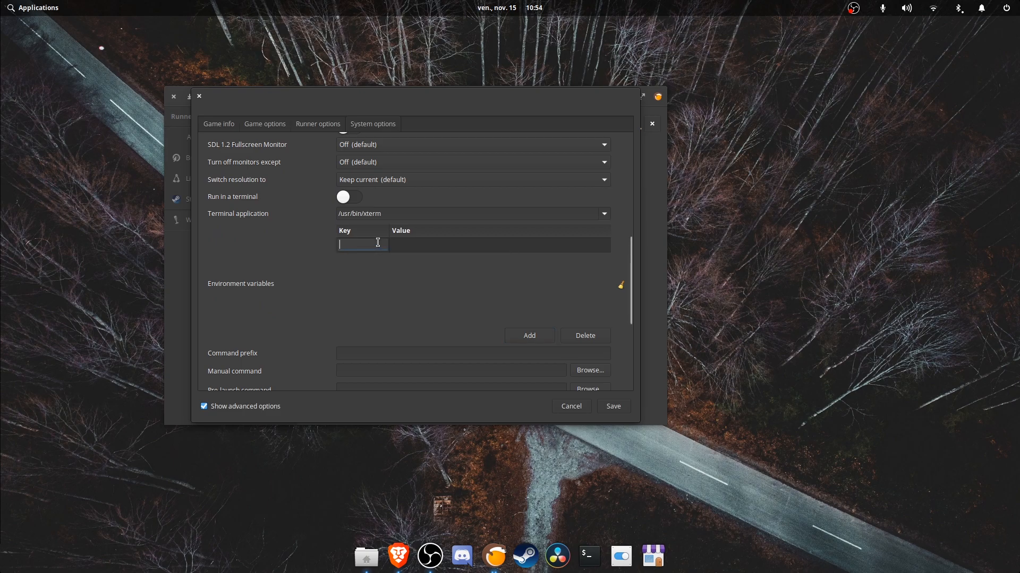
text(DXVK_HUD)
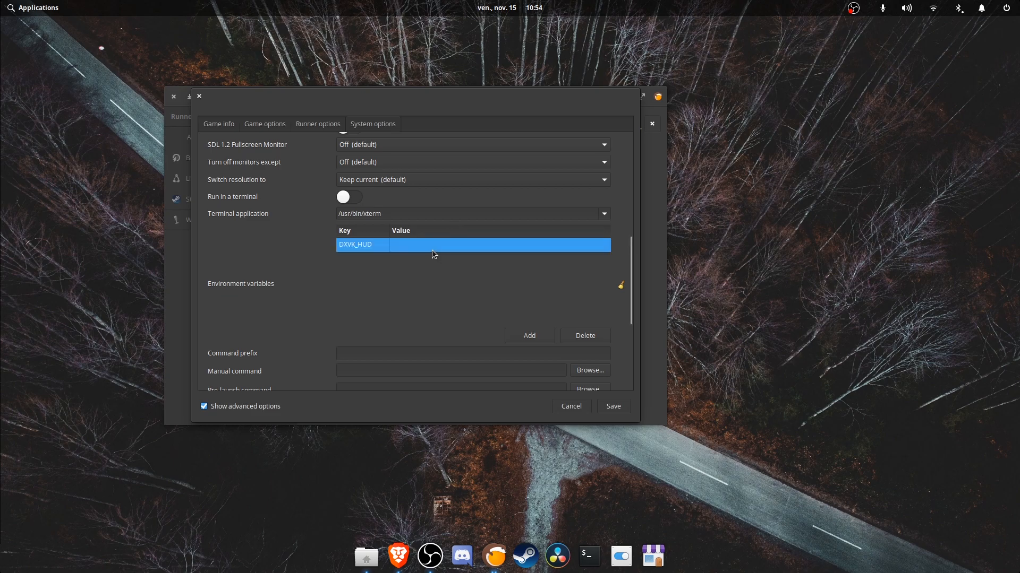
text(fps)
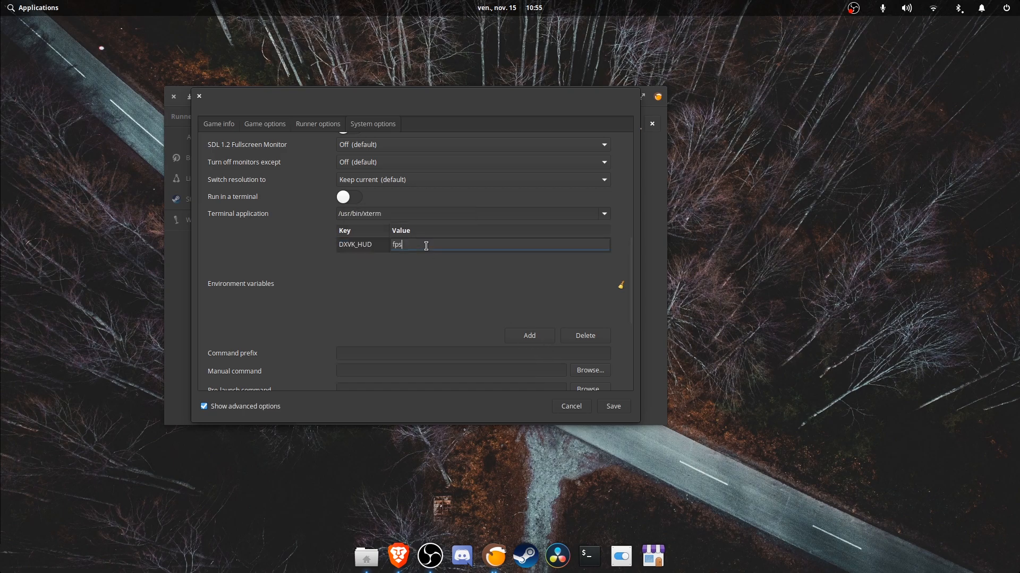
text(.)
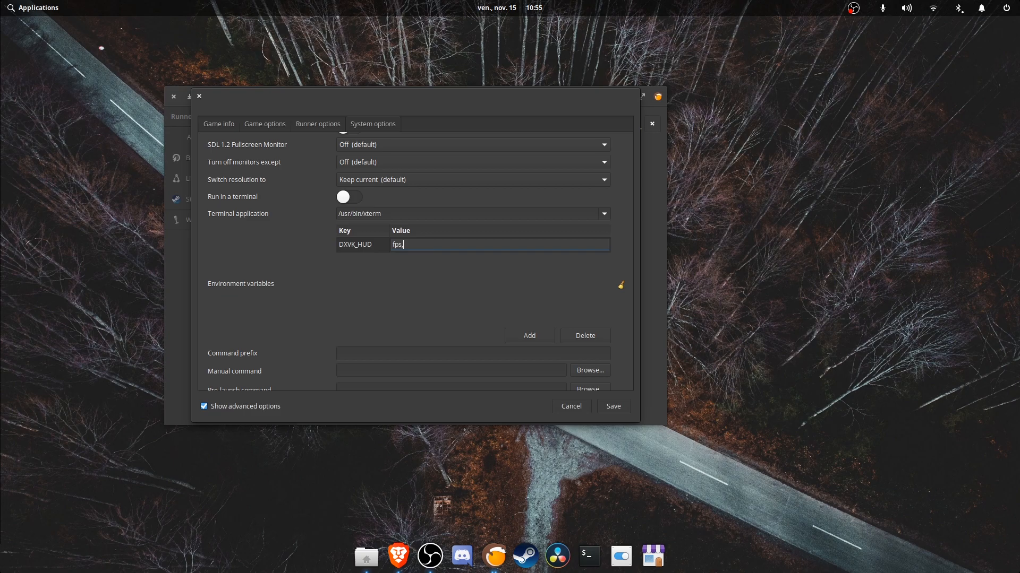
text(frametim)
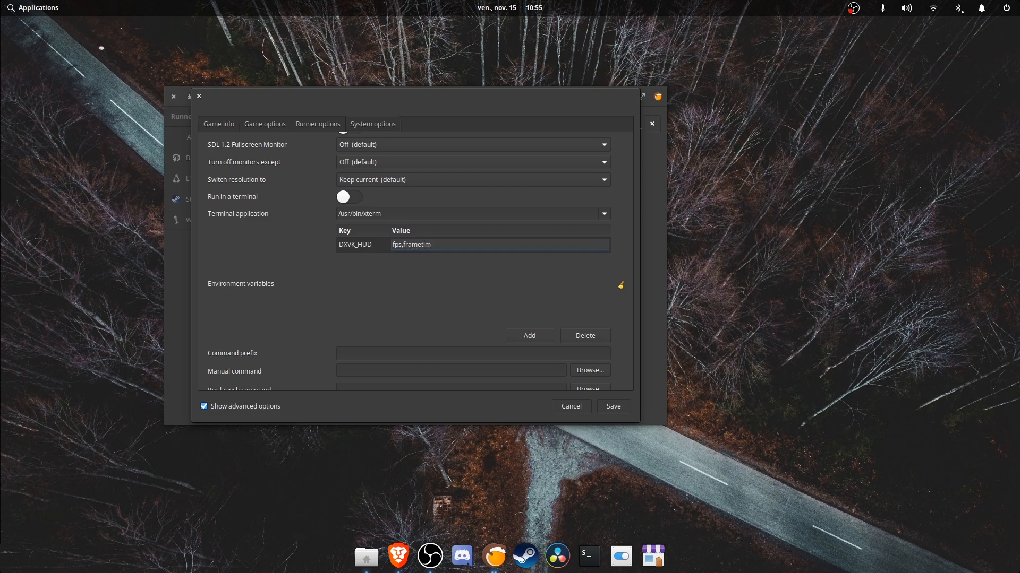
text(es)
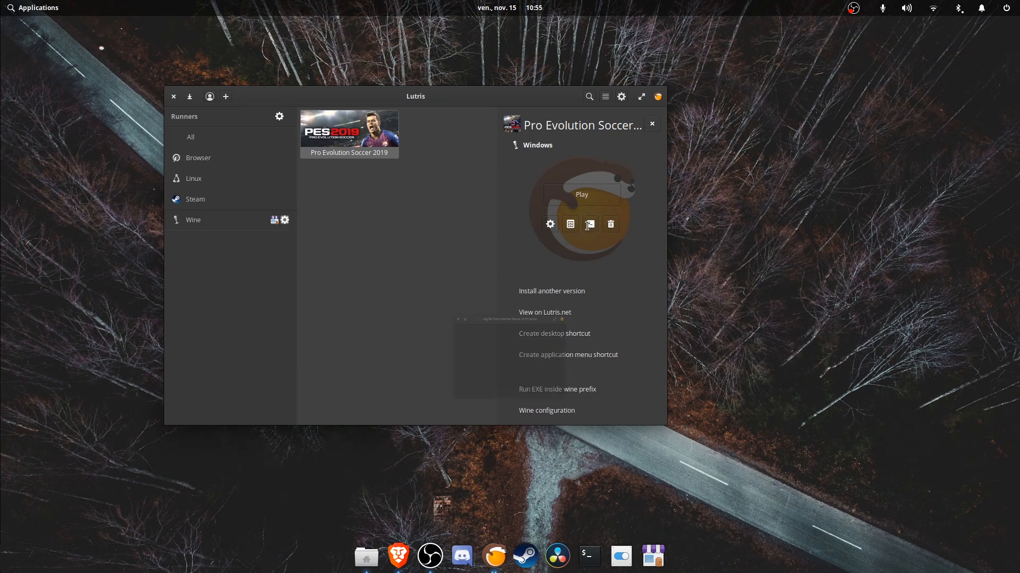
- Launch Pro Evolution Soccer 2019 and accept the Wine Mono and Wine Gecko installers
click(589, 224)
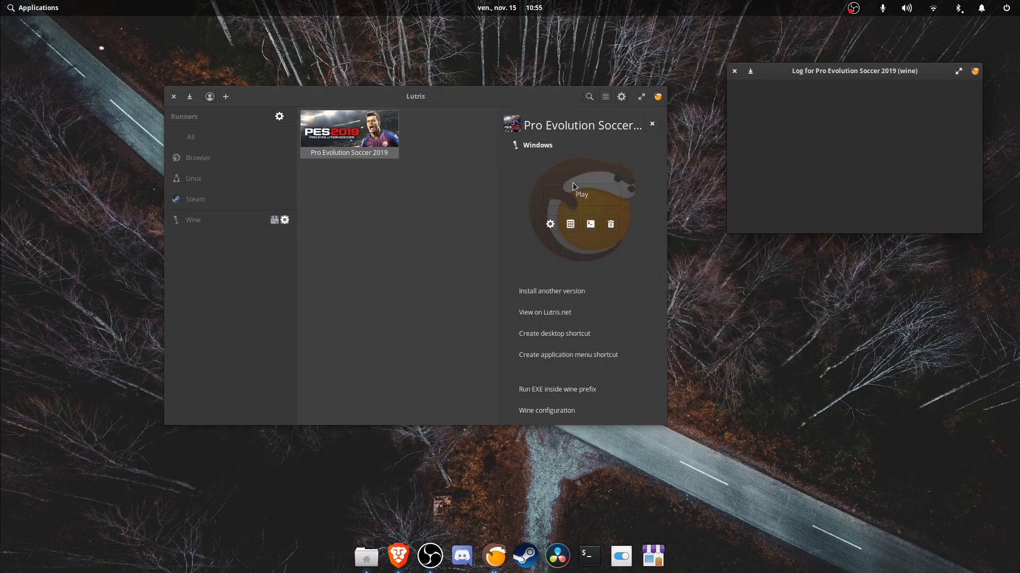
click(580, 193)
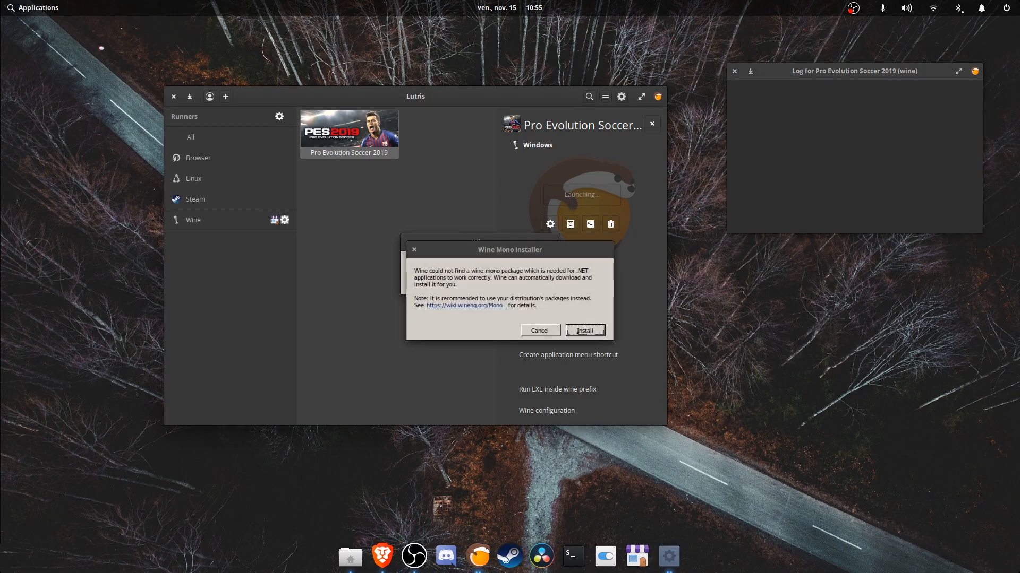
click(583, 330)
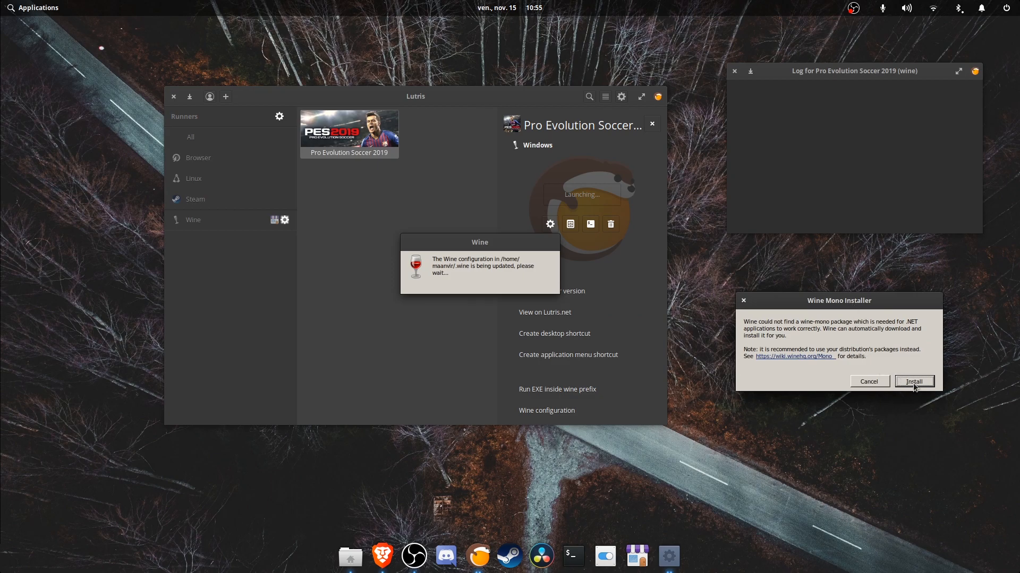
click(913, 381)
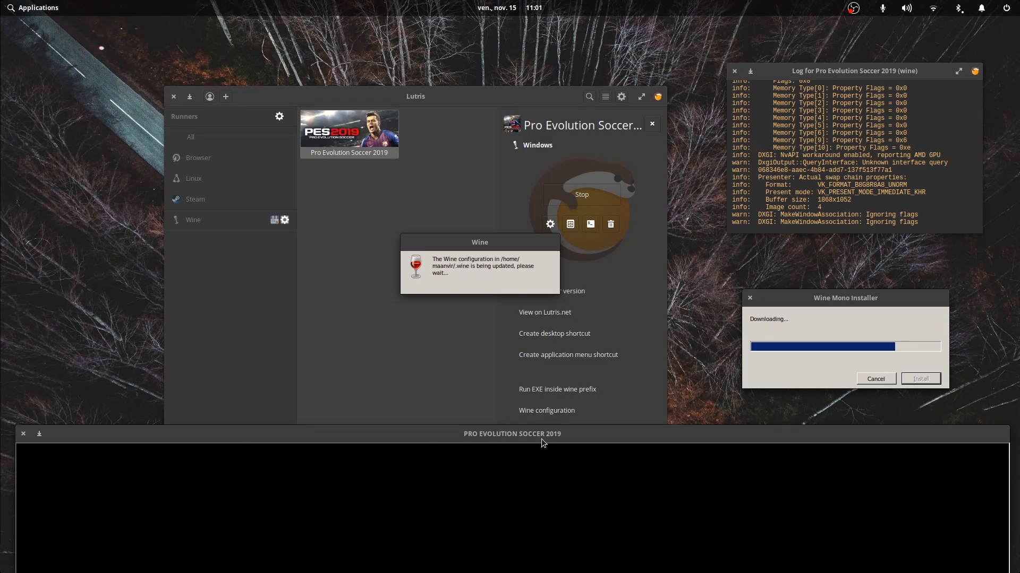
mouse_move(831, 388)
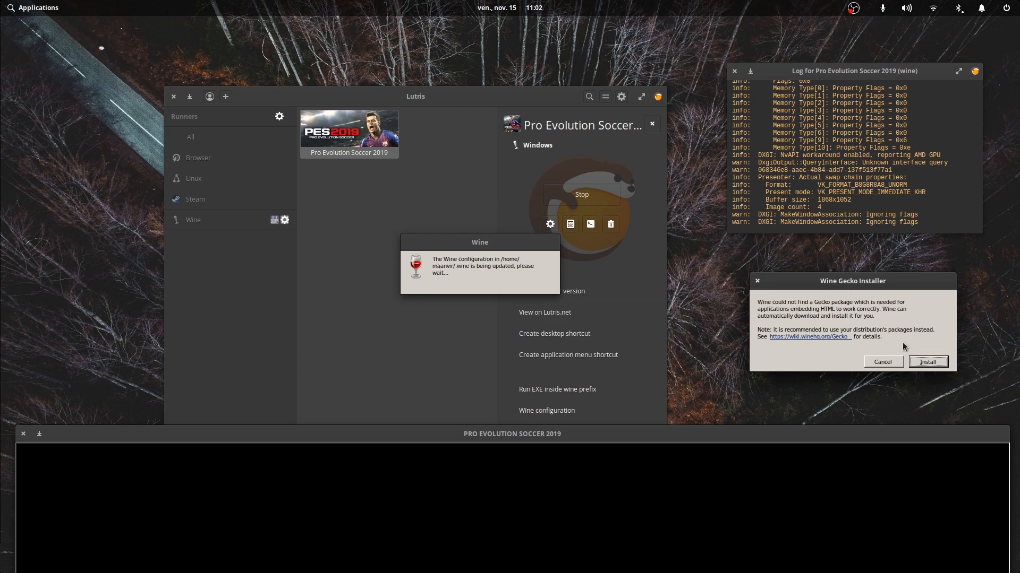
click(927, 361)
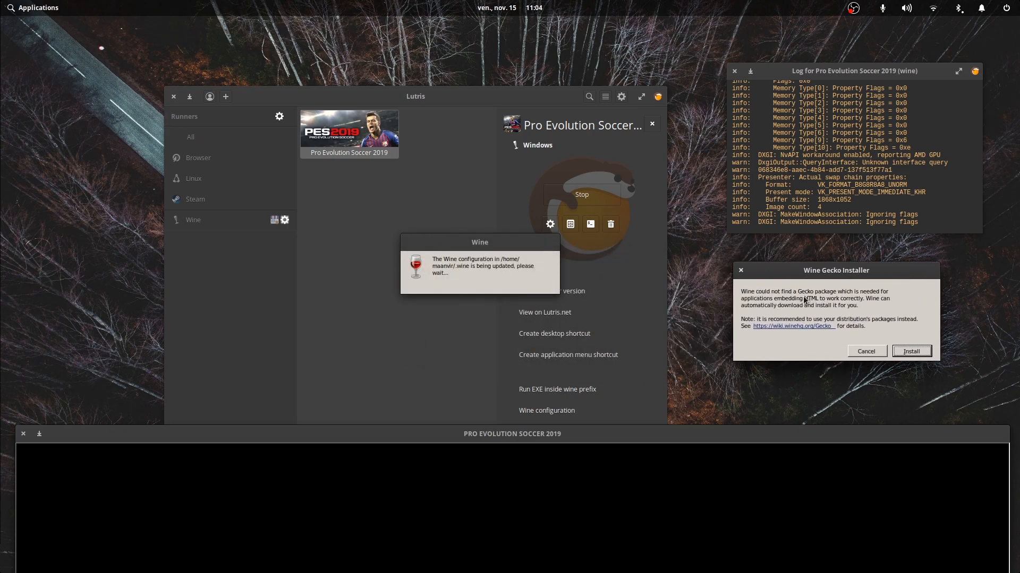
click(911, 351)
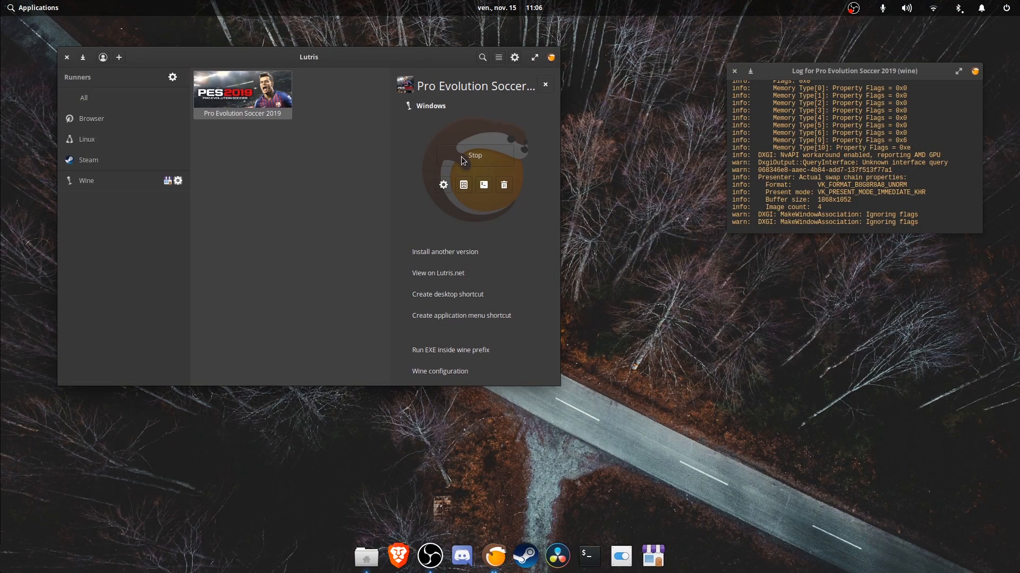
- Stop Pro Evolution Soccer 2019, relaunch it, and let the session end
click(475, 155)
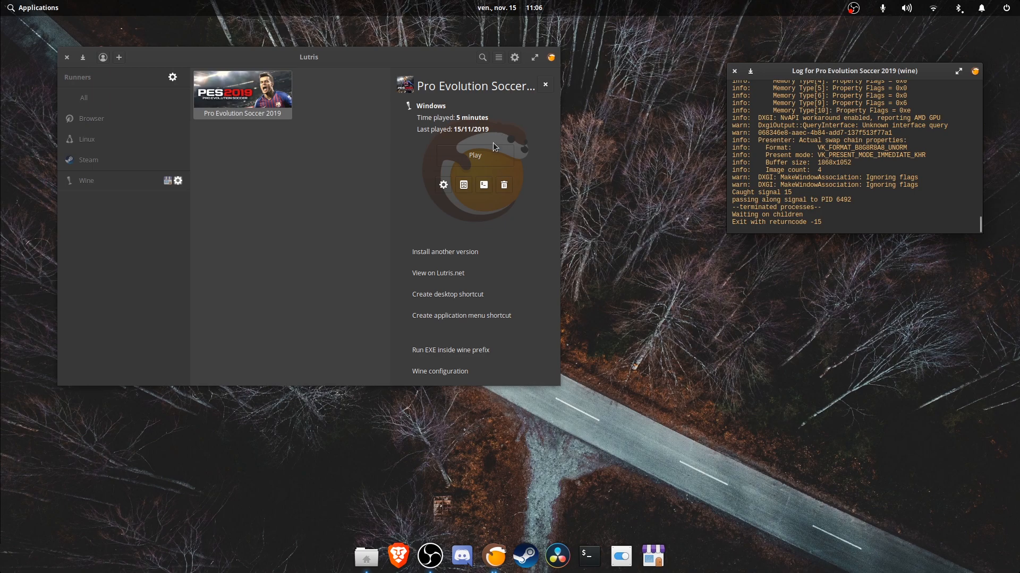
click(475, 155)
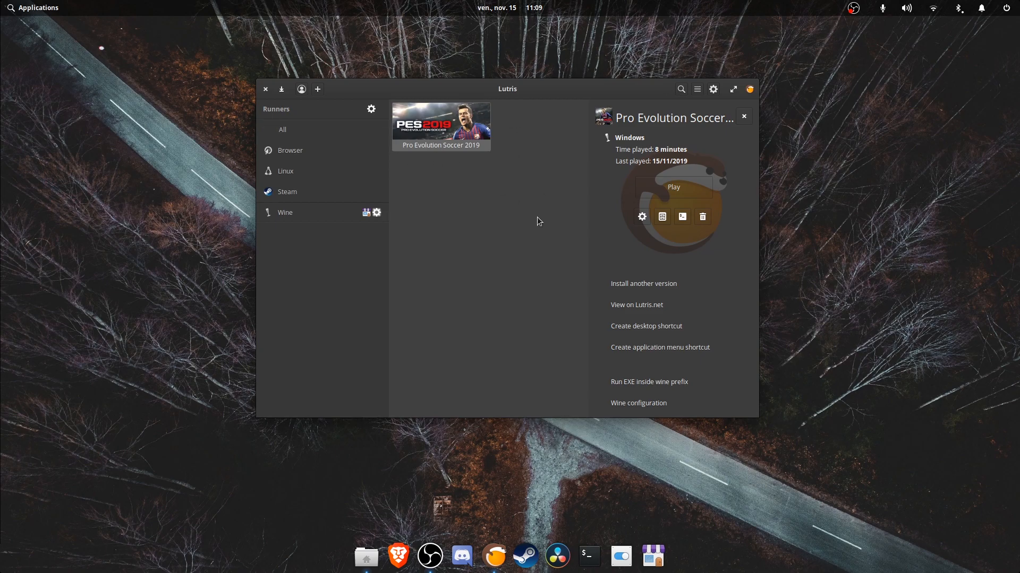
mouse_move(538, 218)
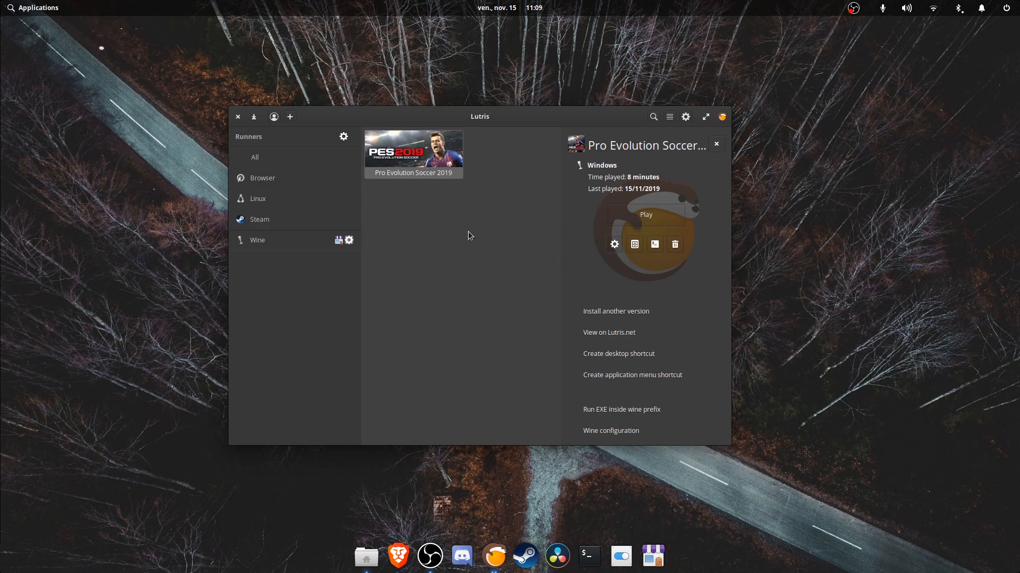
click(613, 244)
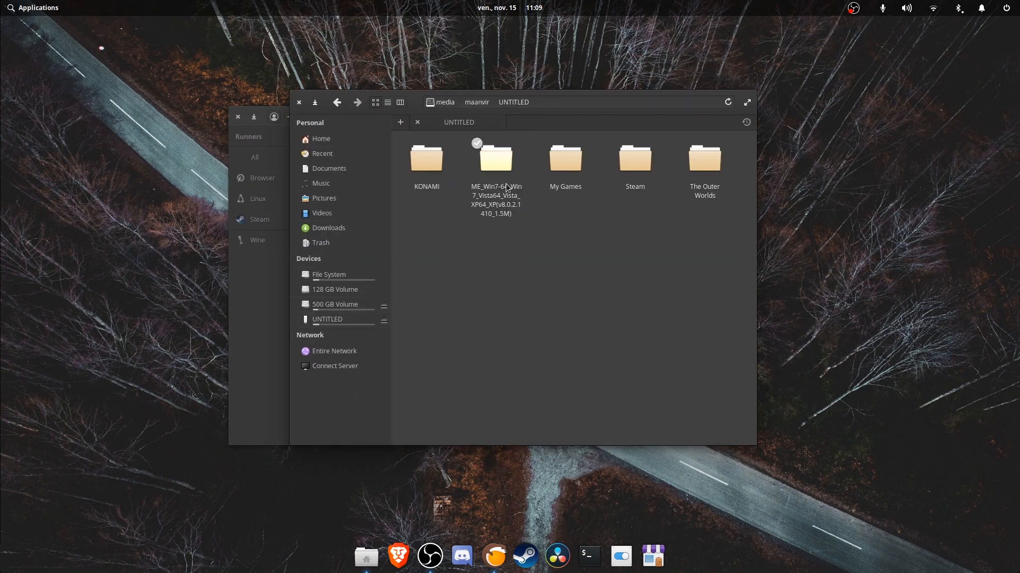
- Copy settings.dat from UNTITLED's KONAMI folder, then go to the File System root
double_click(426, 159)
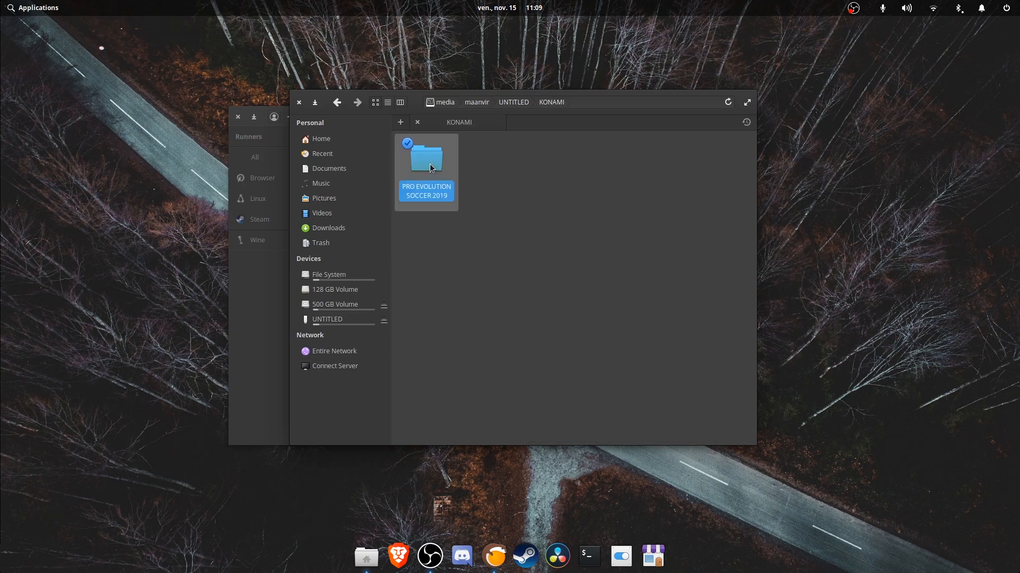
right_click(565, 156)
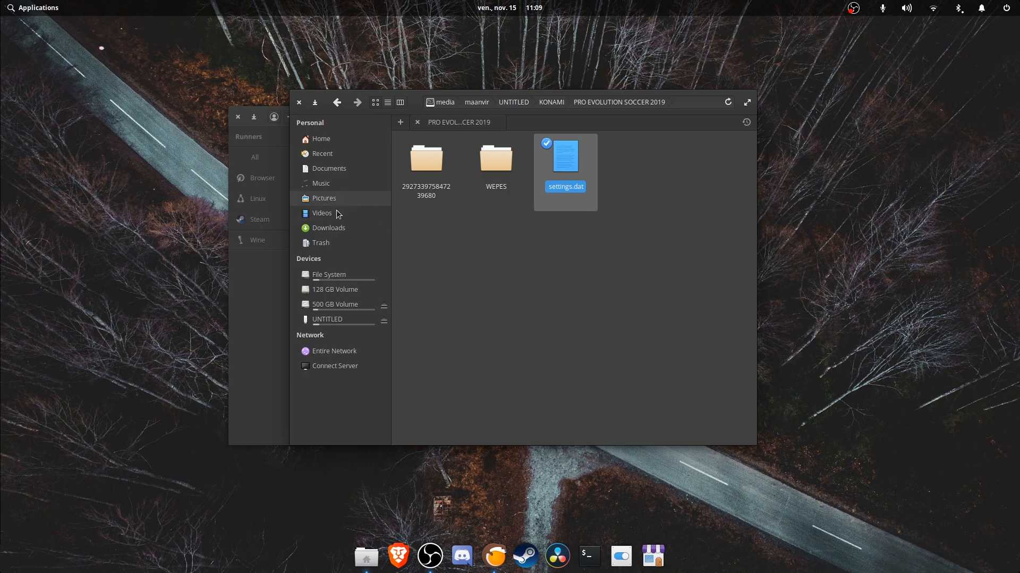
click(328, 274)
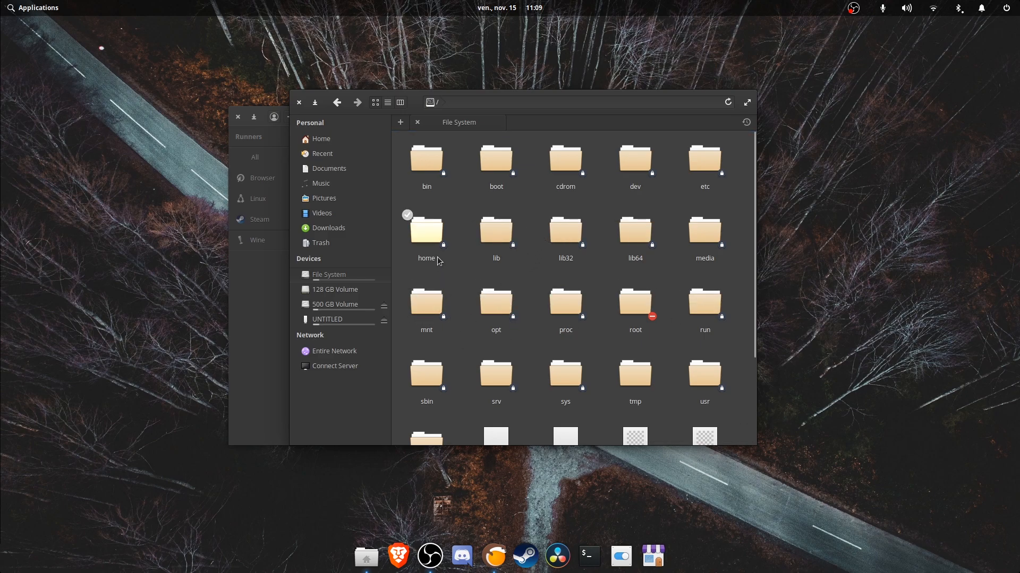
- Open the home folder and show hidden files
double_click(426, 231)
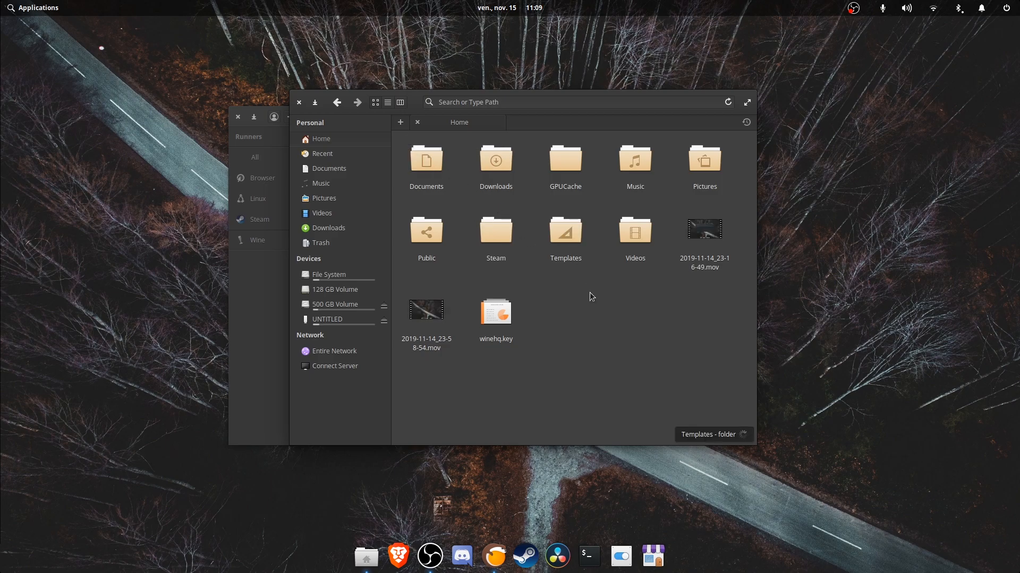
right_click(590, 296)
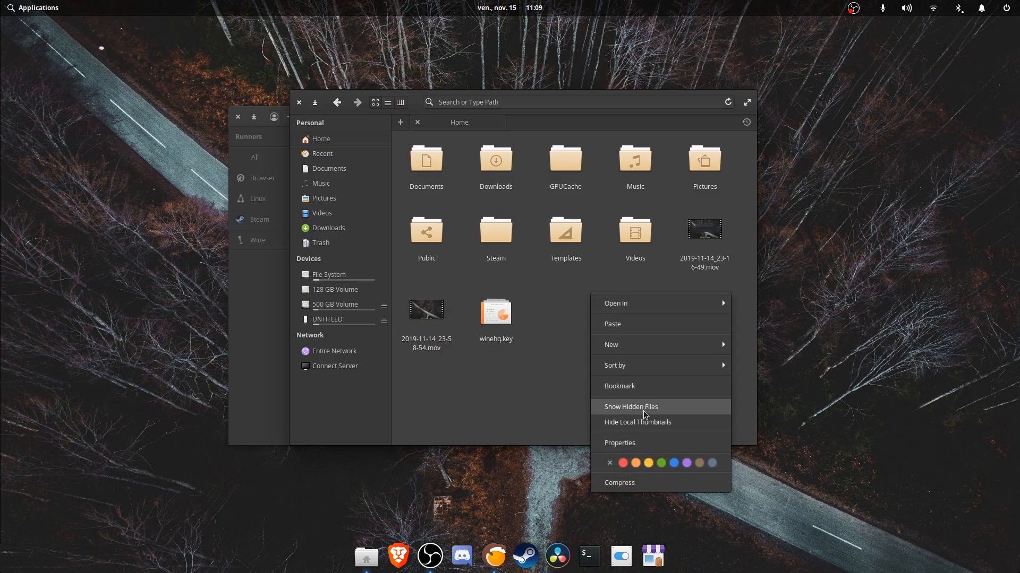
click(630, 406)
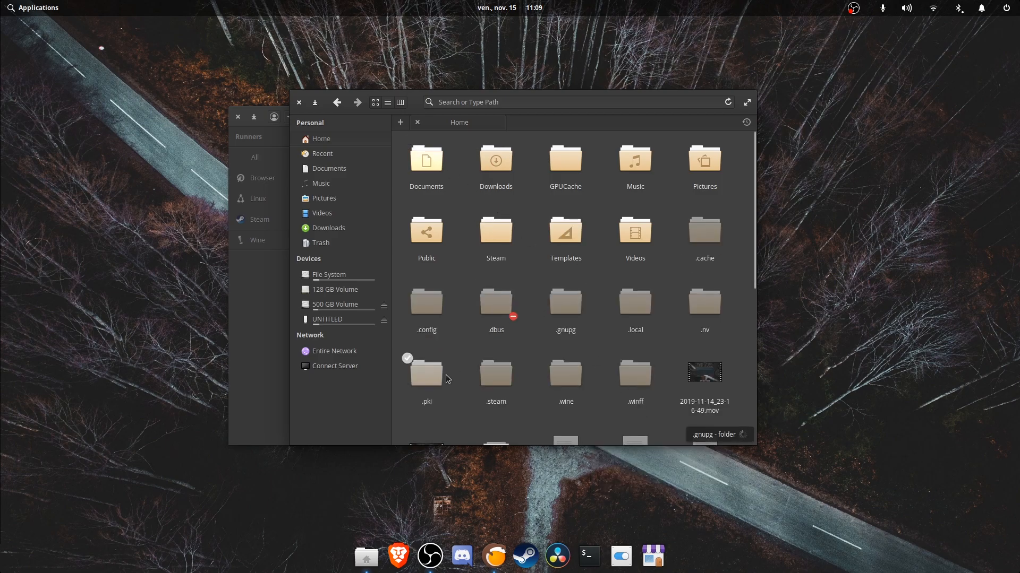
- Browse .wine/drive_c/users to the KONAMI save folder and paste settings.dat
double_click(564, 372)
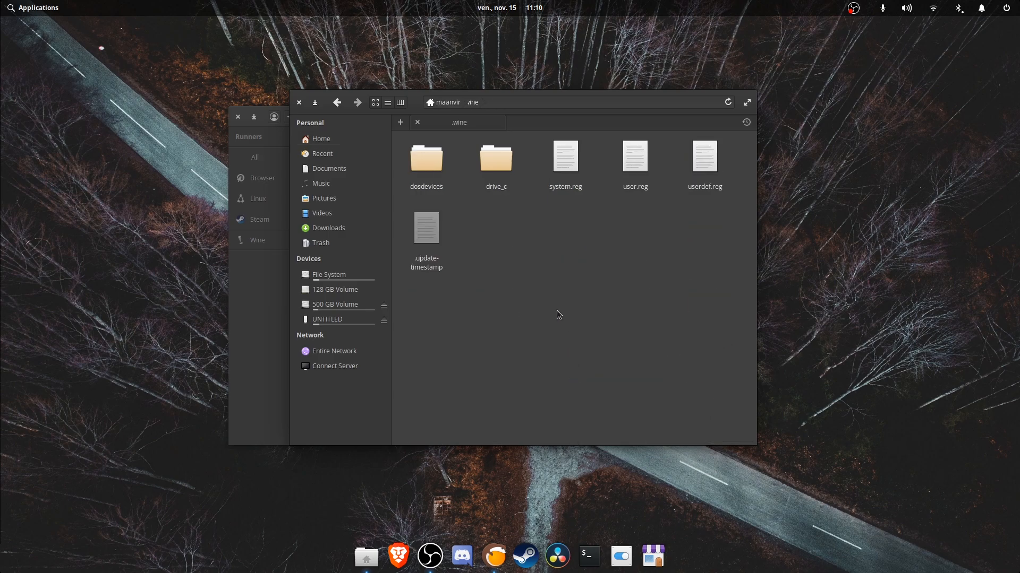
double_click(495, 159)
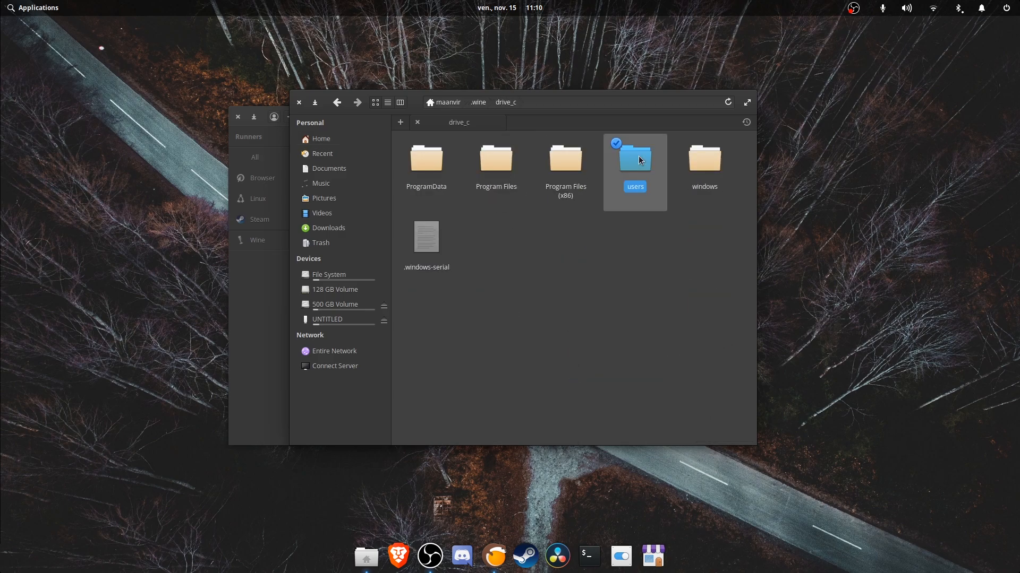
double_click(634, 159)
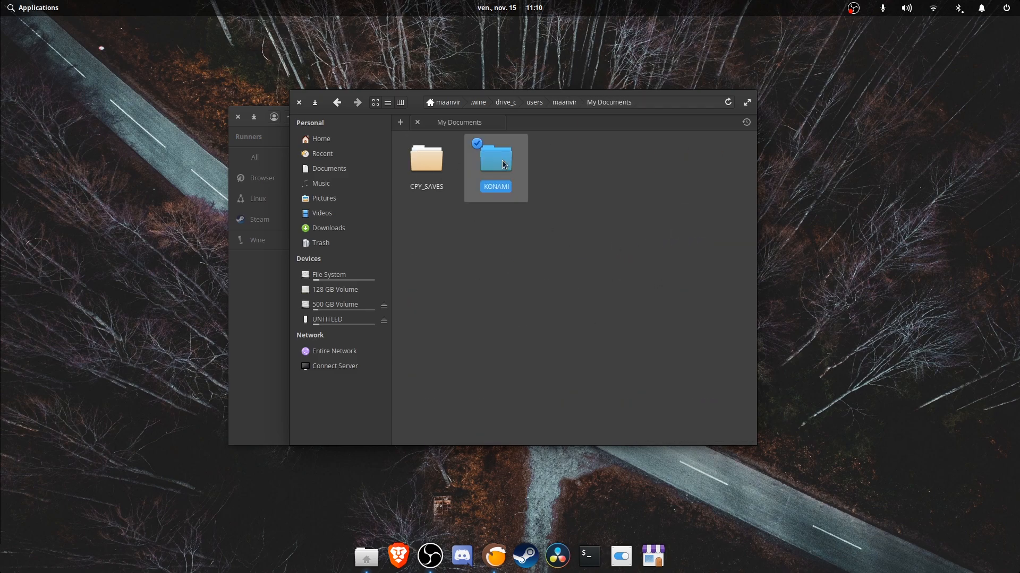
double_click(494, 158)
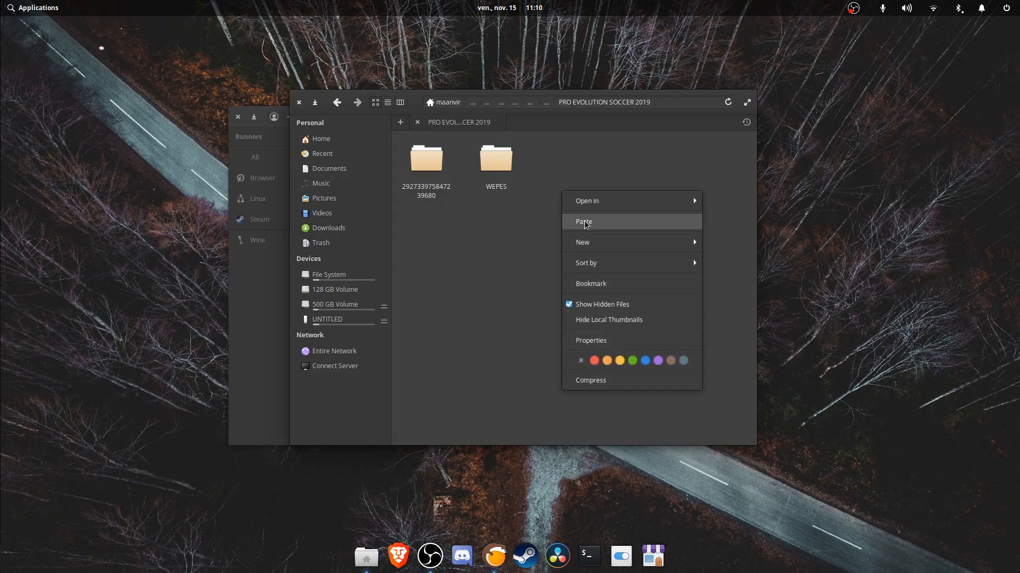
click(583, 222)
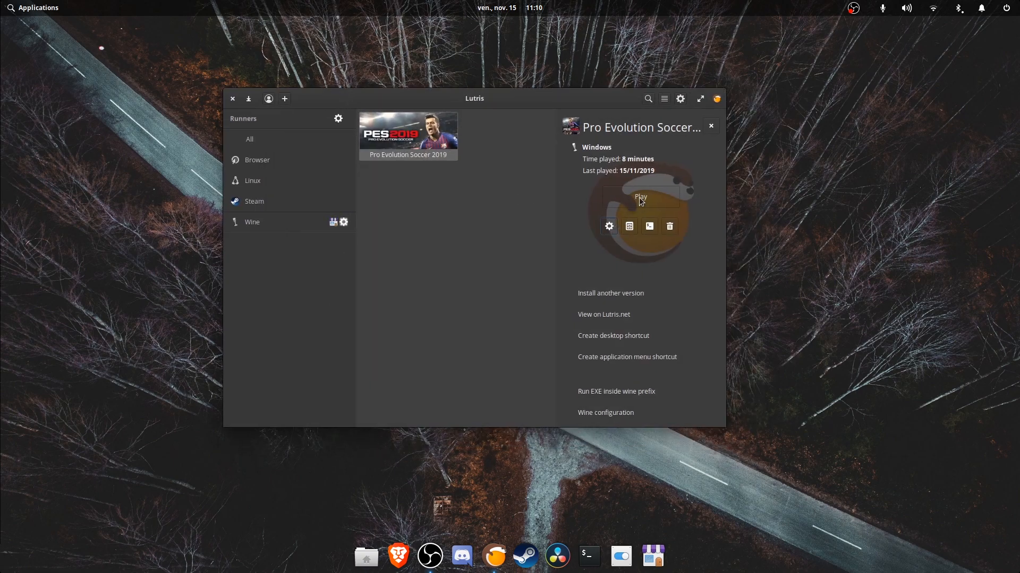
- Press Play on Pro Evolution Soccer 2019's Lutris game panel
click(640, 197)
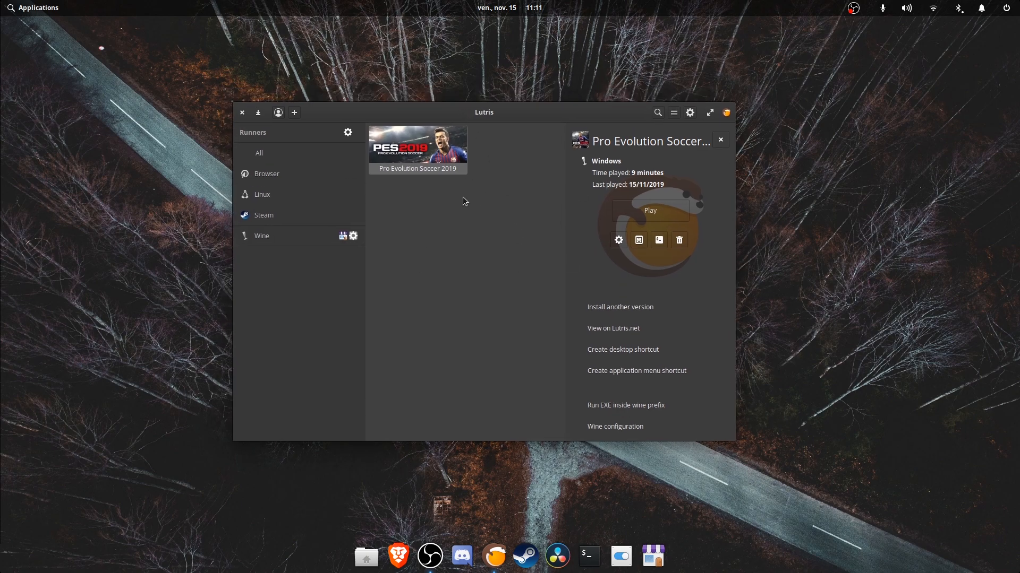
mouse_move(435, 200)
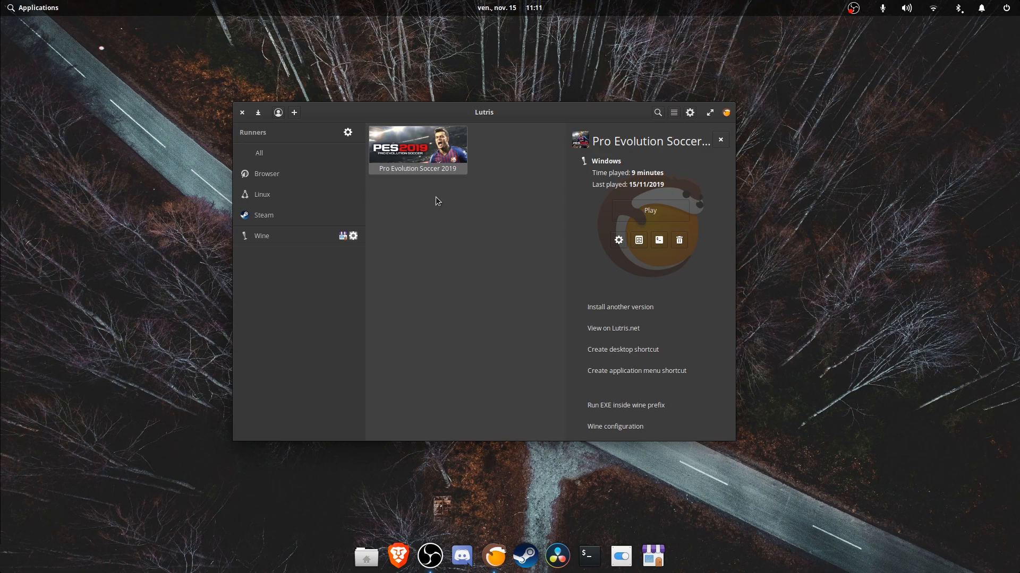